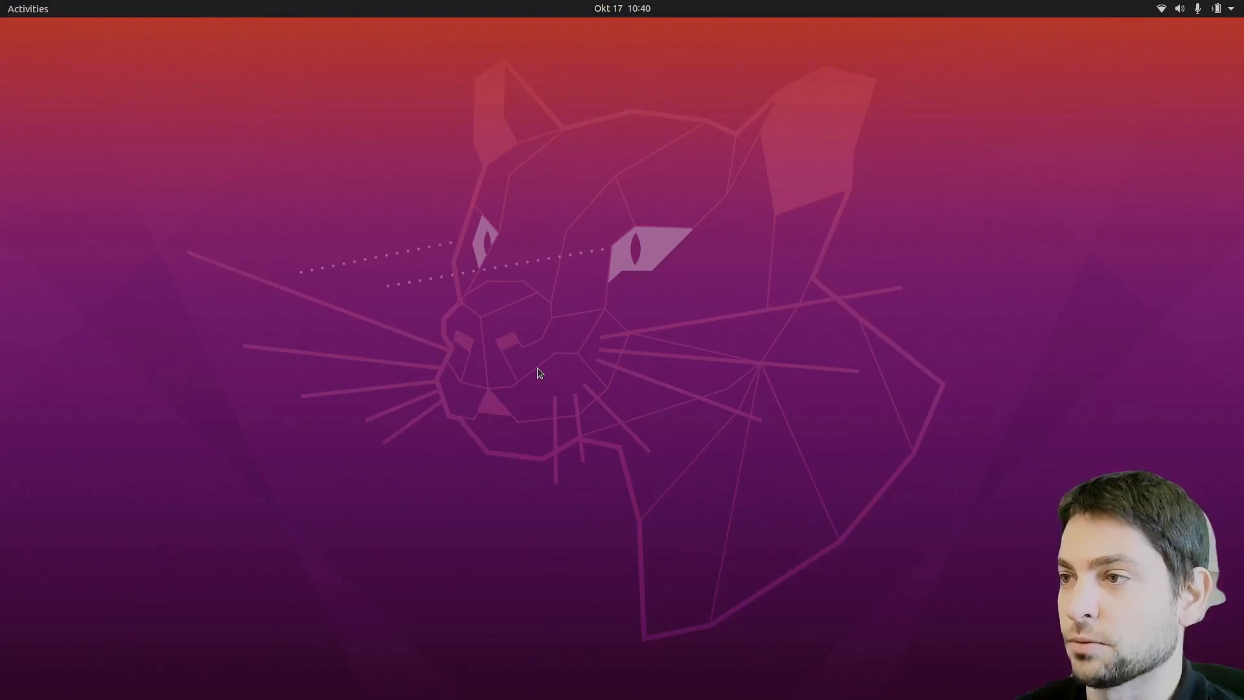
Bring up the AMD Radeon Software for Linux 21.30 release notes in Firefox
left_click(27, 9)
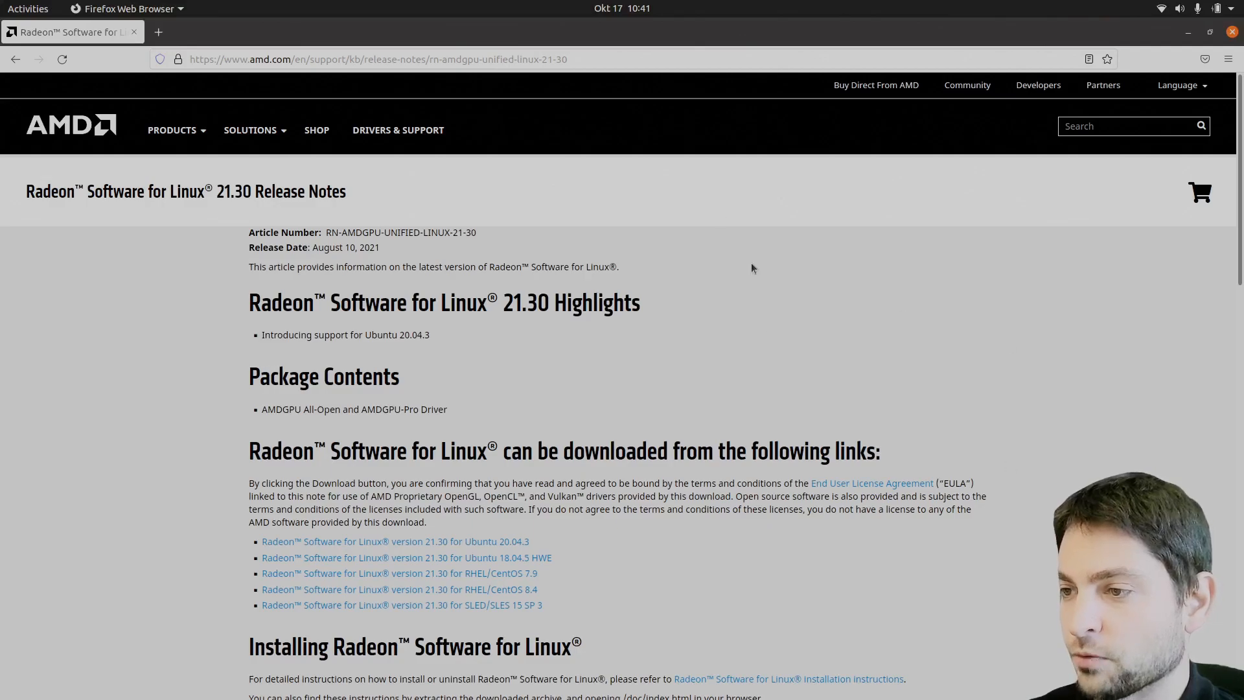
mouse_move(572, 107)
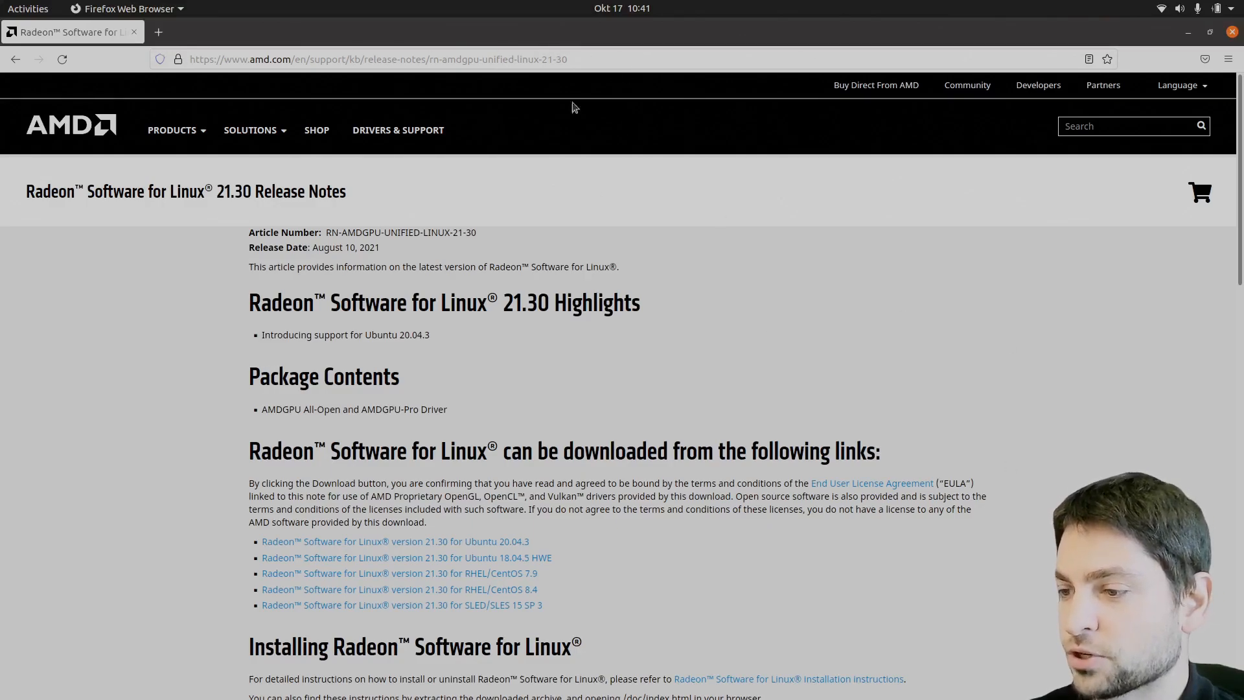
mouse_move(395, 542)
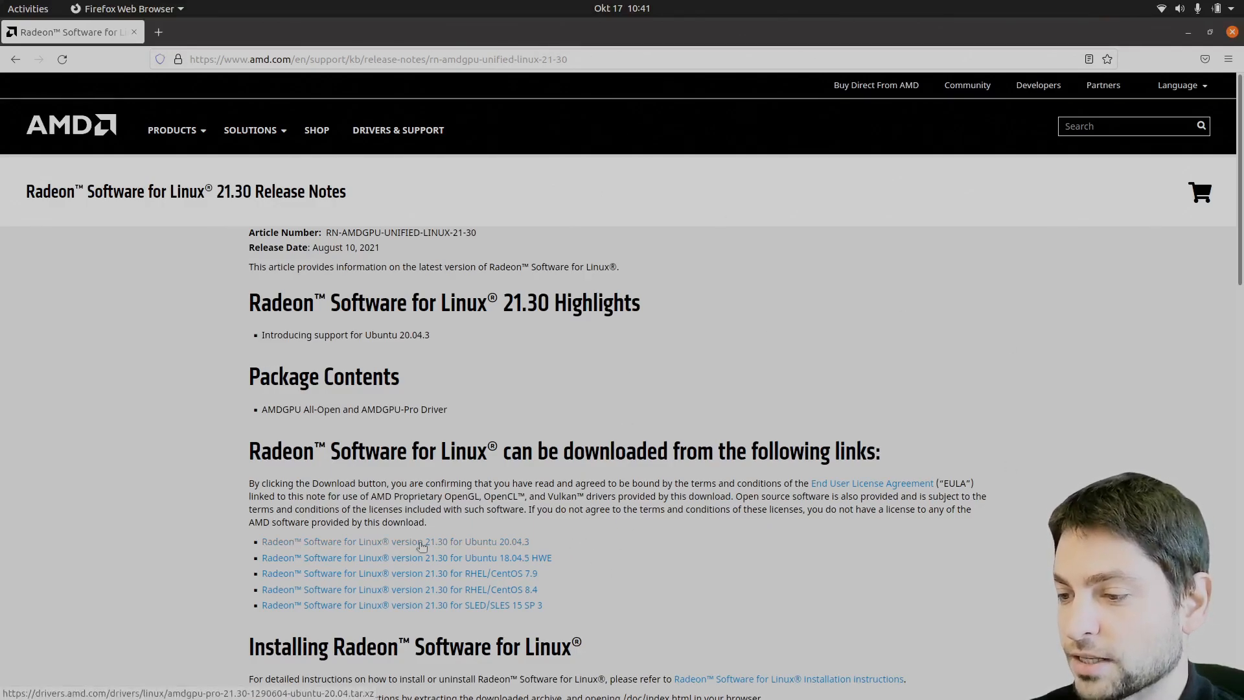
mouse_move(514, 545)
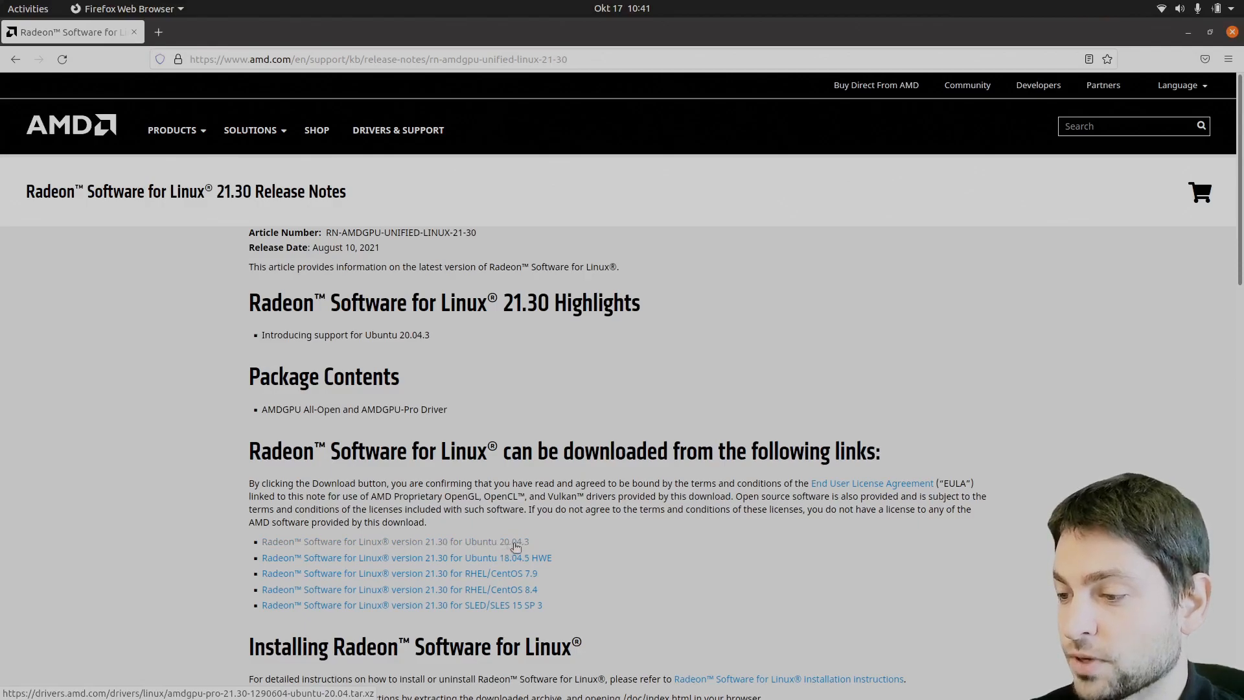
mouse_move(429, 547)
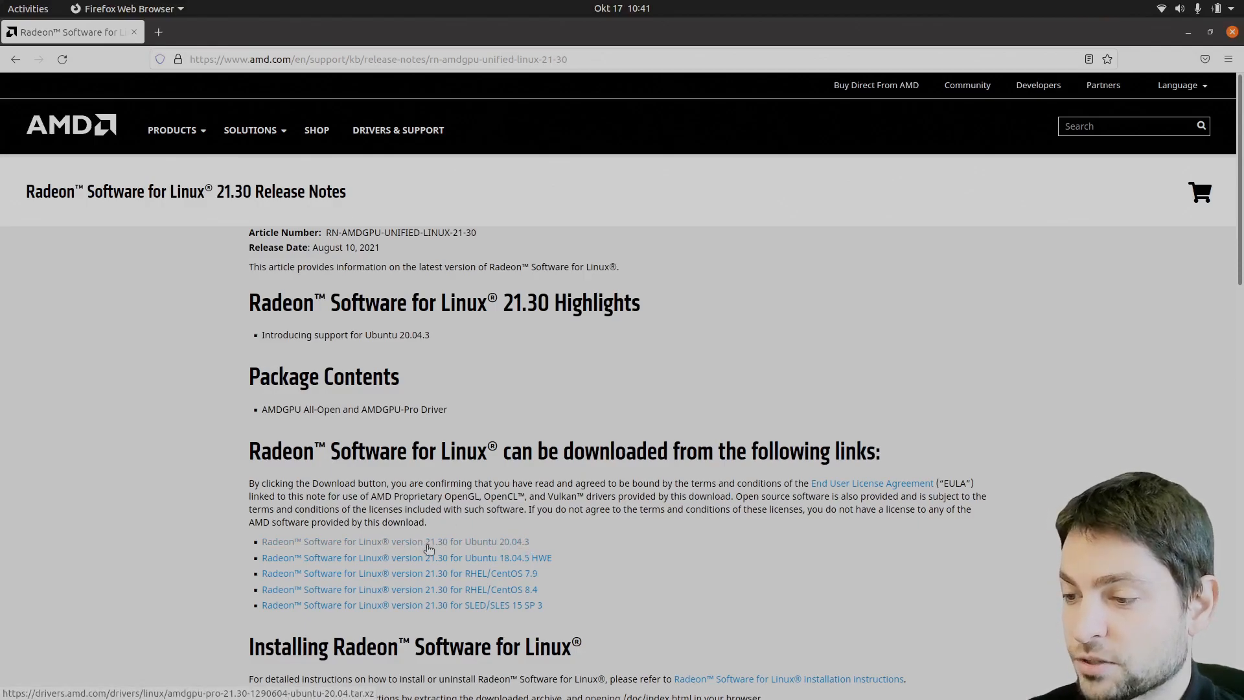
mouse_move(604, 531)
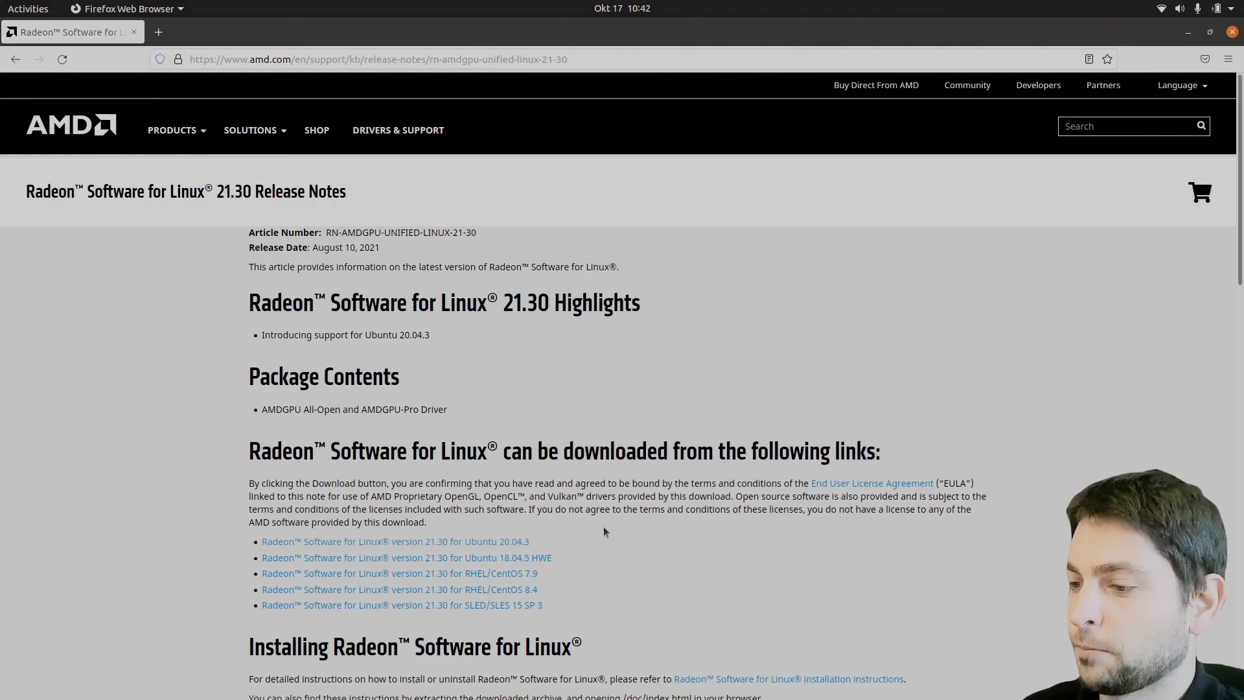
mouse_move(623, 542)
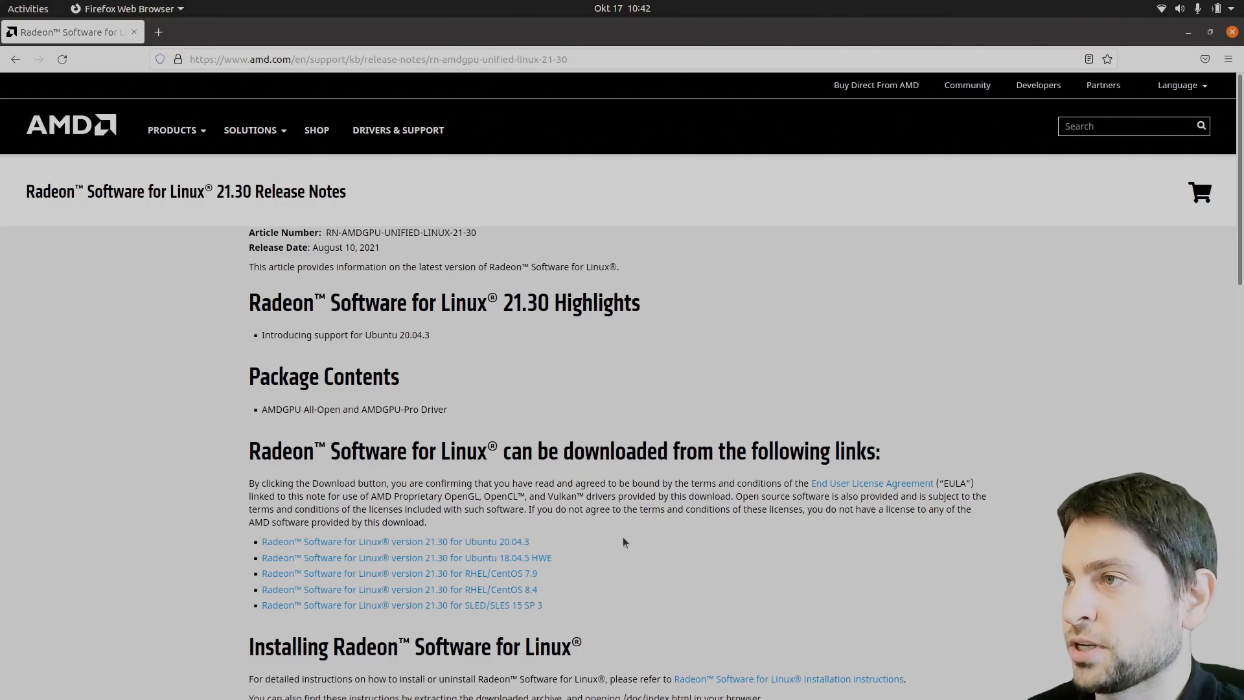
mouse_move(426, 541)
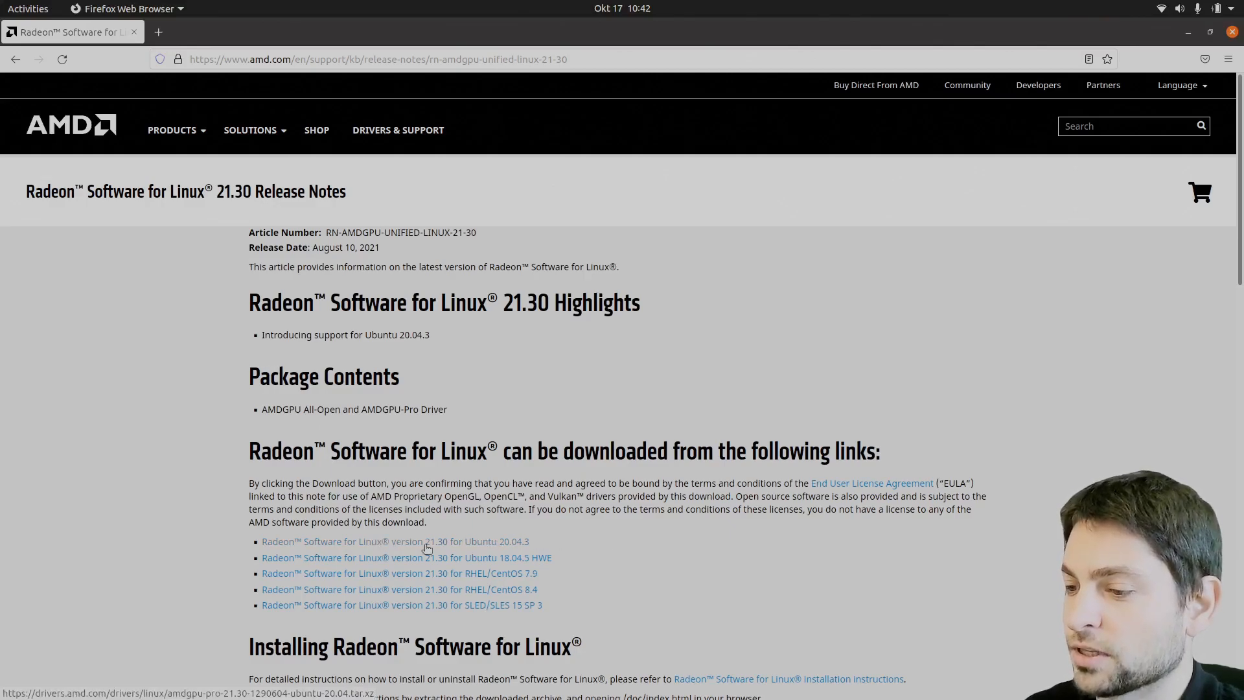
mouse_move(674, 521)
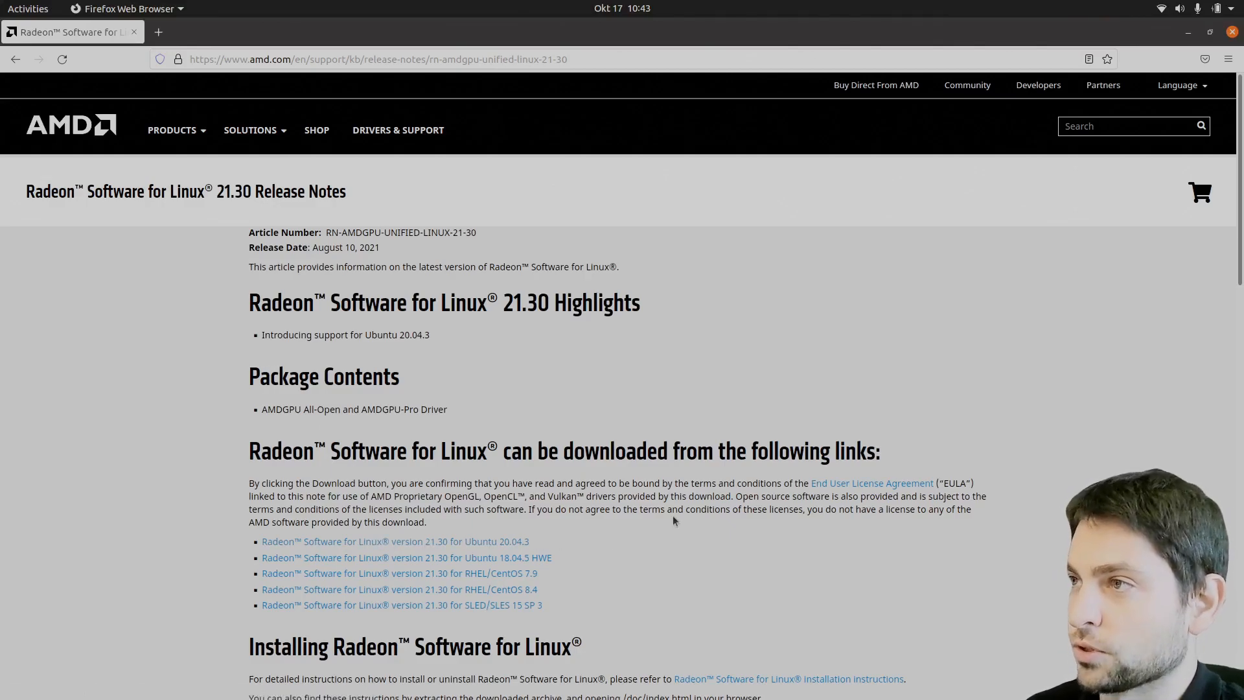
mouse_move(657, 523)
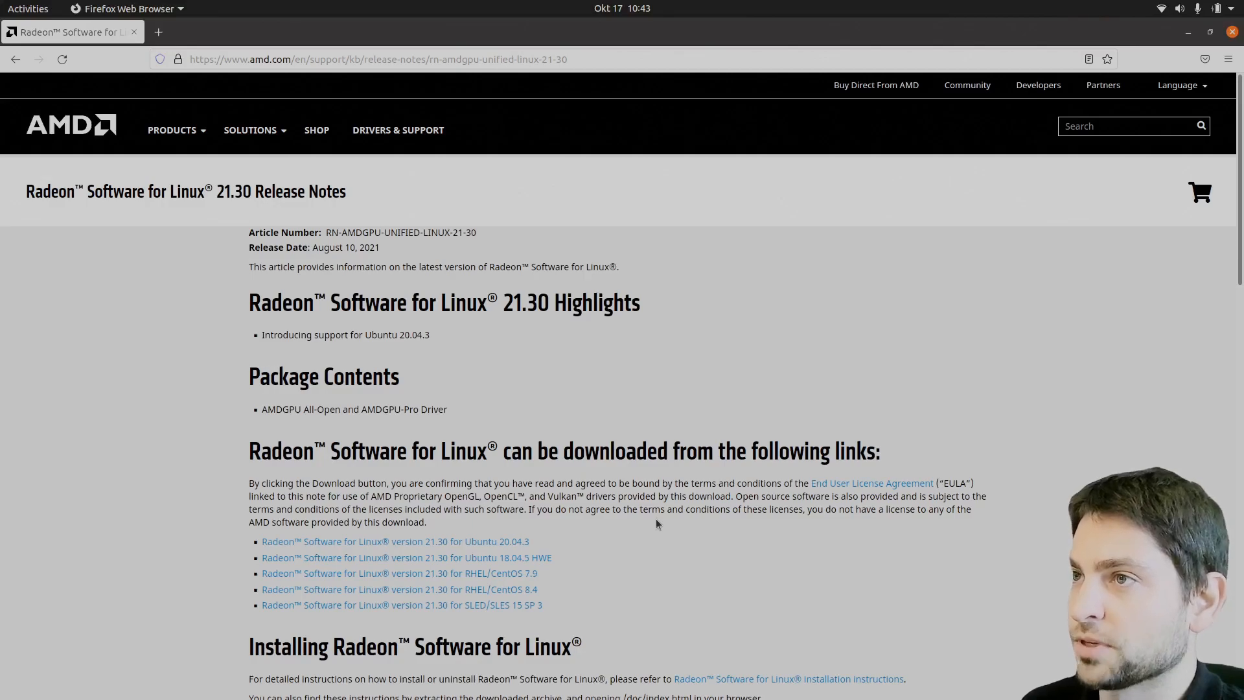
mouse_move(546, 537)
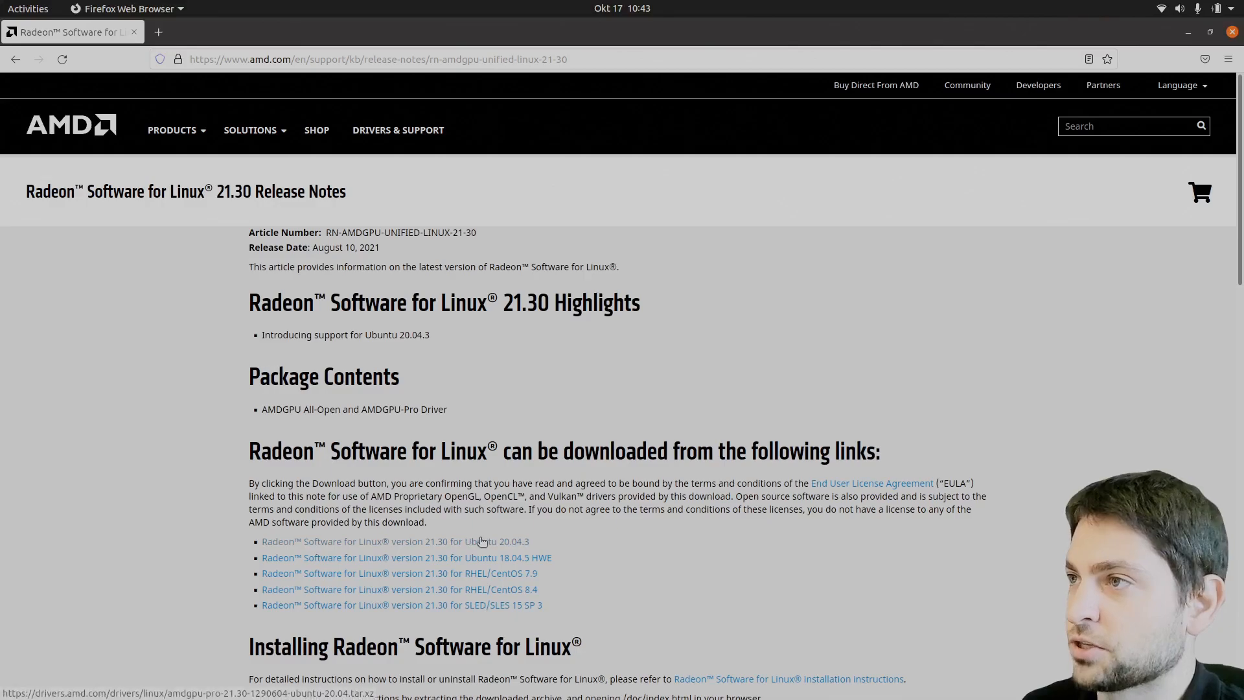
mouse_move(607, 547)
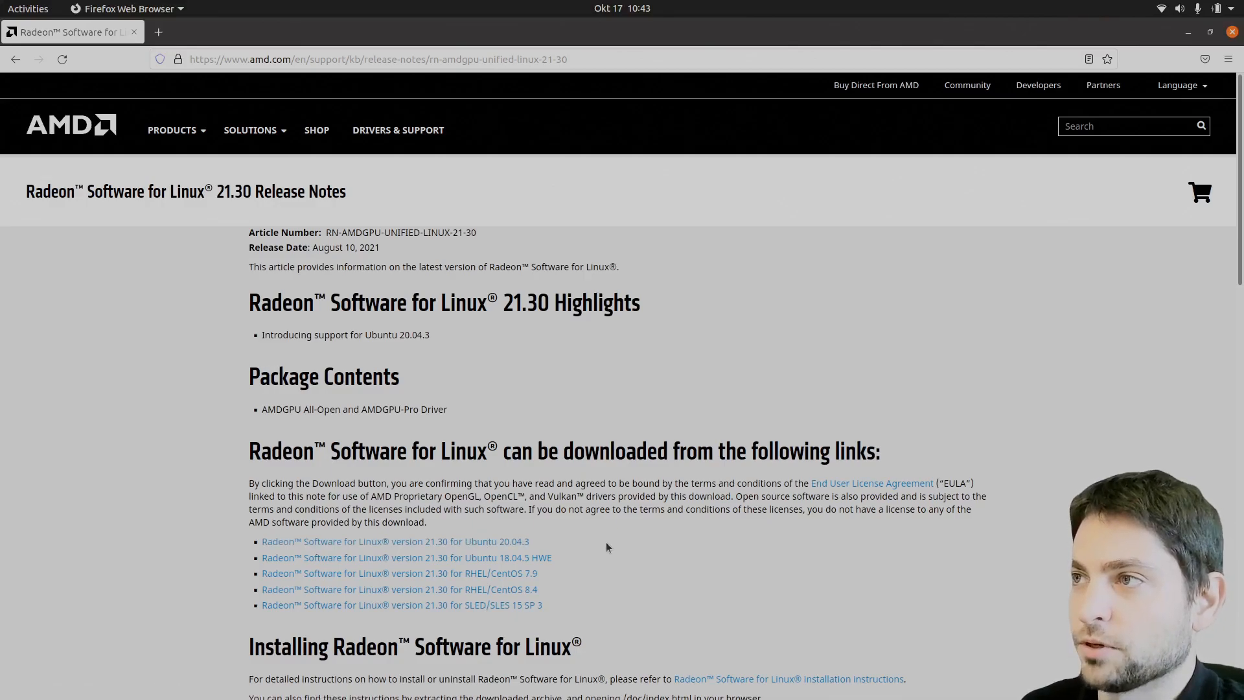
mouse_move(768, 591)
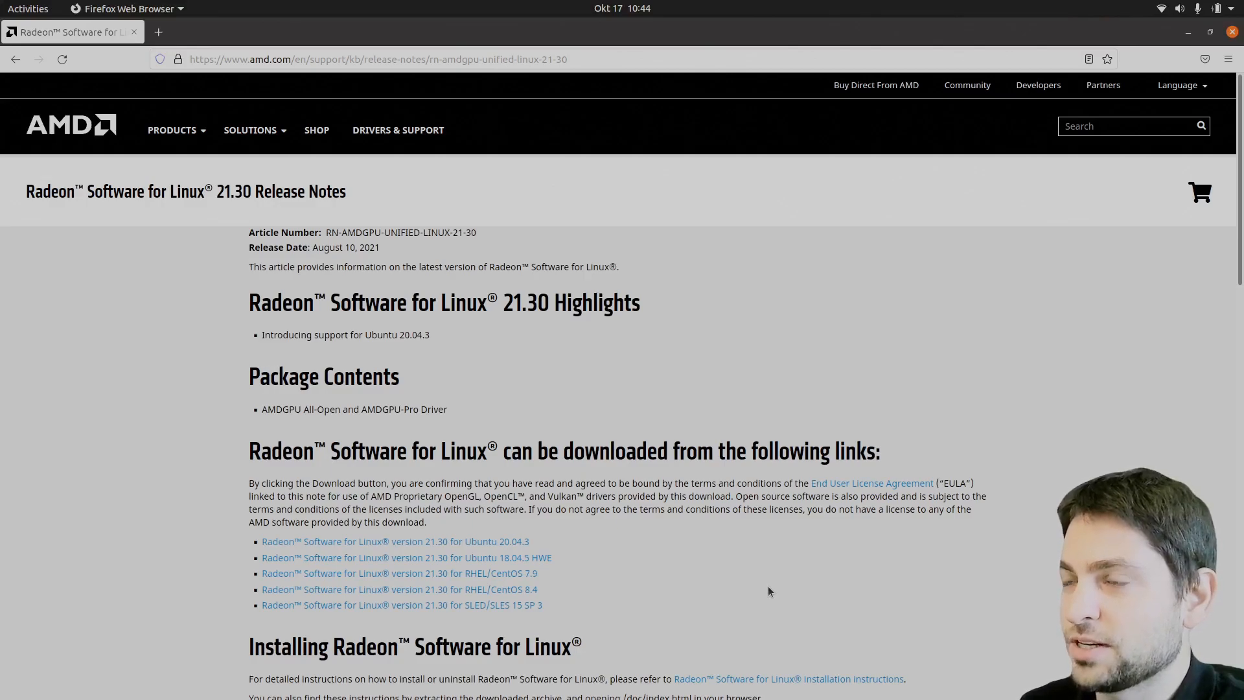
mouse_move(744, 561)
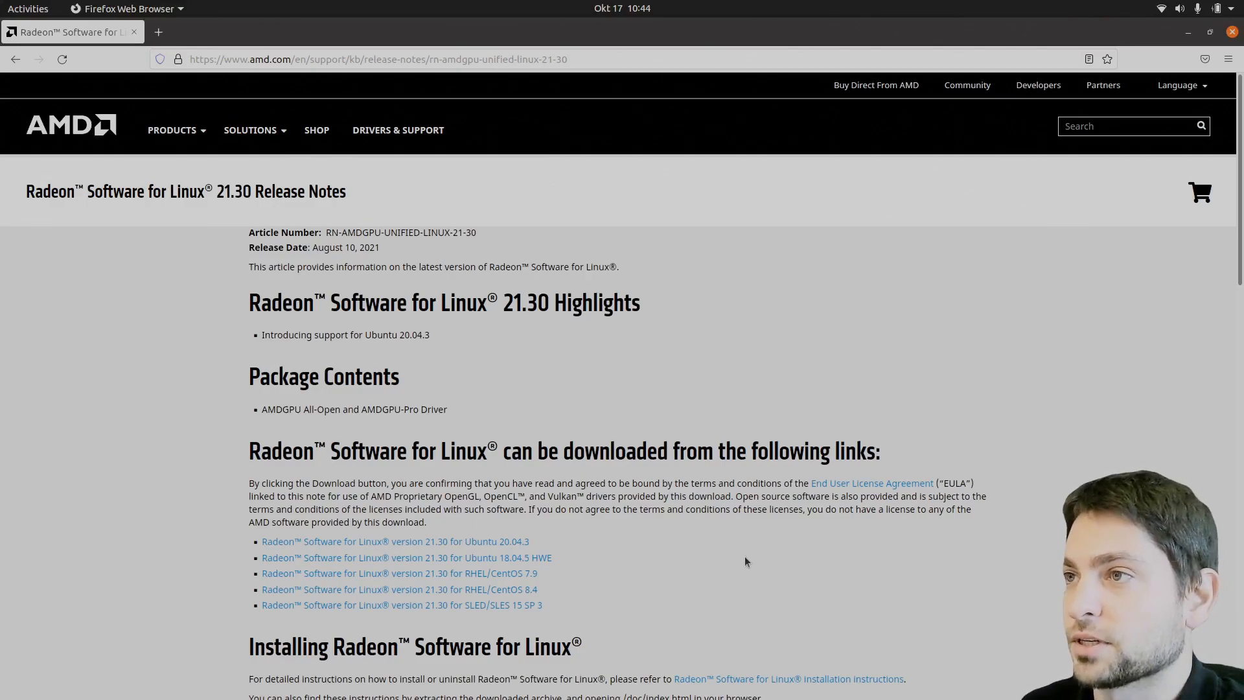
mouse_move(803, 597)
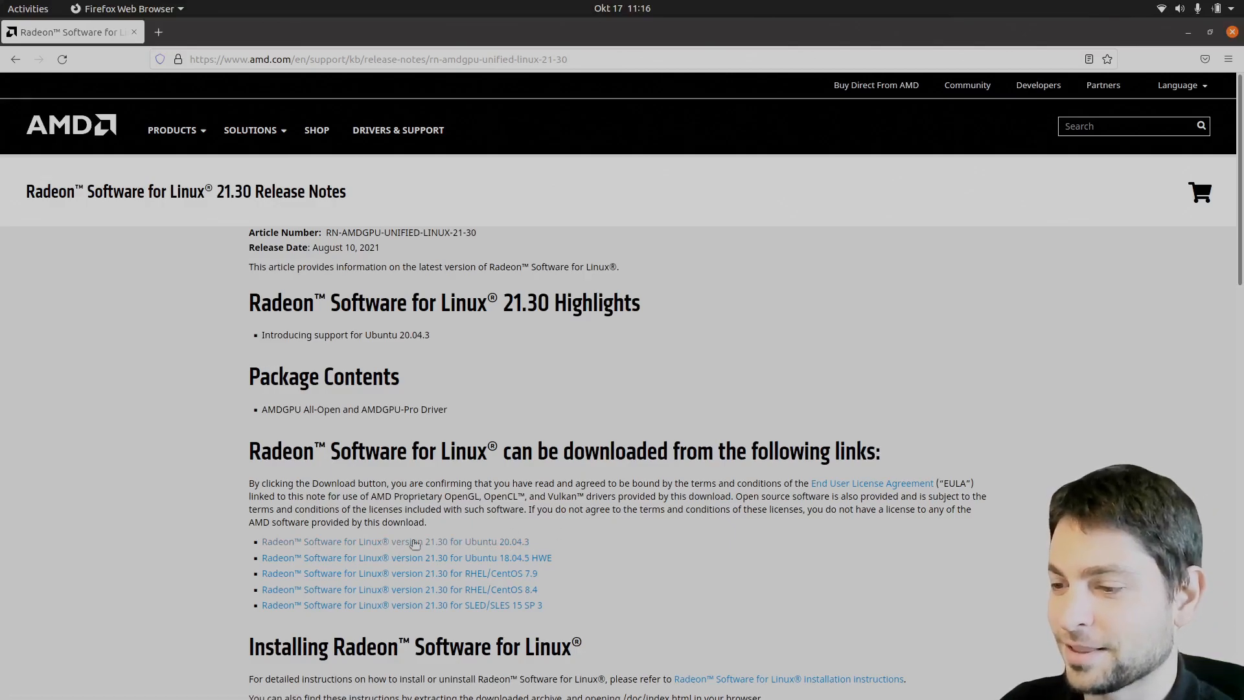
Download the amdgpu-pro 21.30 Ubuntu 20.04 archive with wget --referer, then clear the screen
left_click(27, 9)
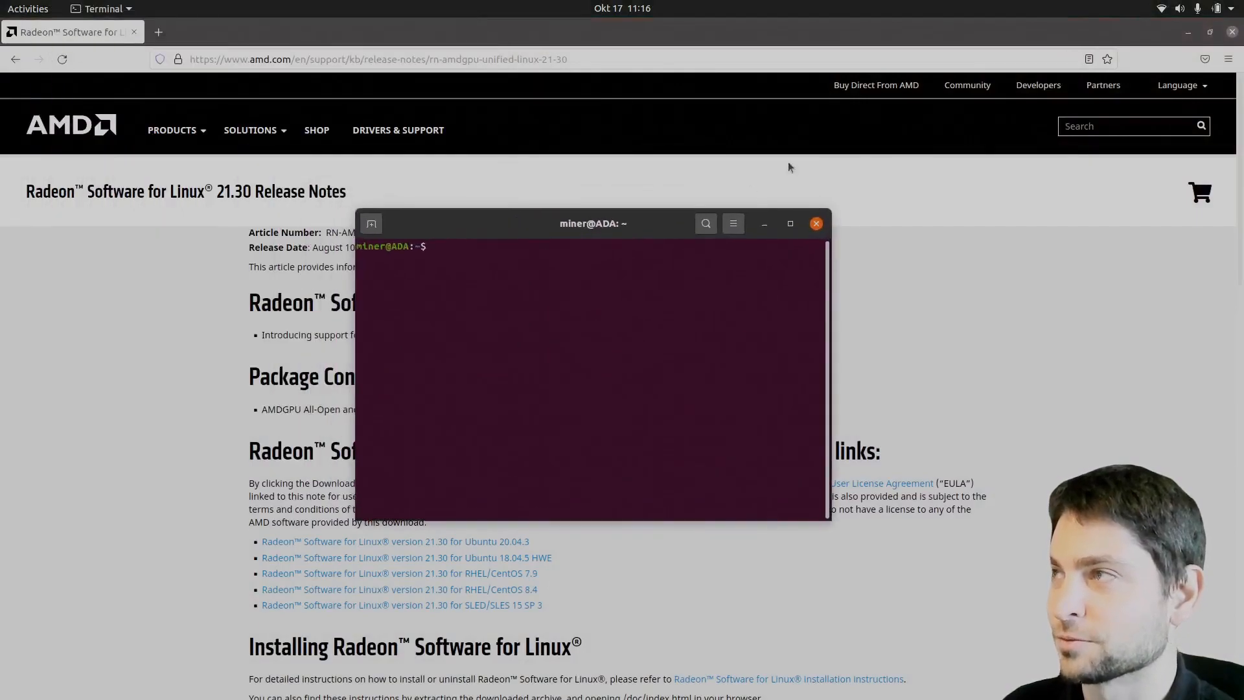
type("wget --referer https://www.amd.com/en/support/kb/release-notes/rn-amdgpu-unified-linux-21-30 https://drivers.amd.com/drivers/linux/amdgpu-pro-21.30-1290604-ubuntu-20.04.tar.xz")
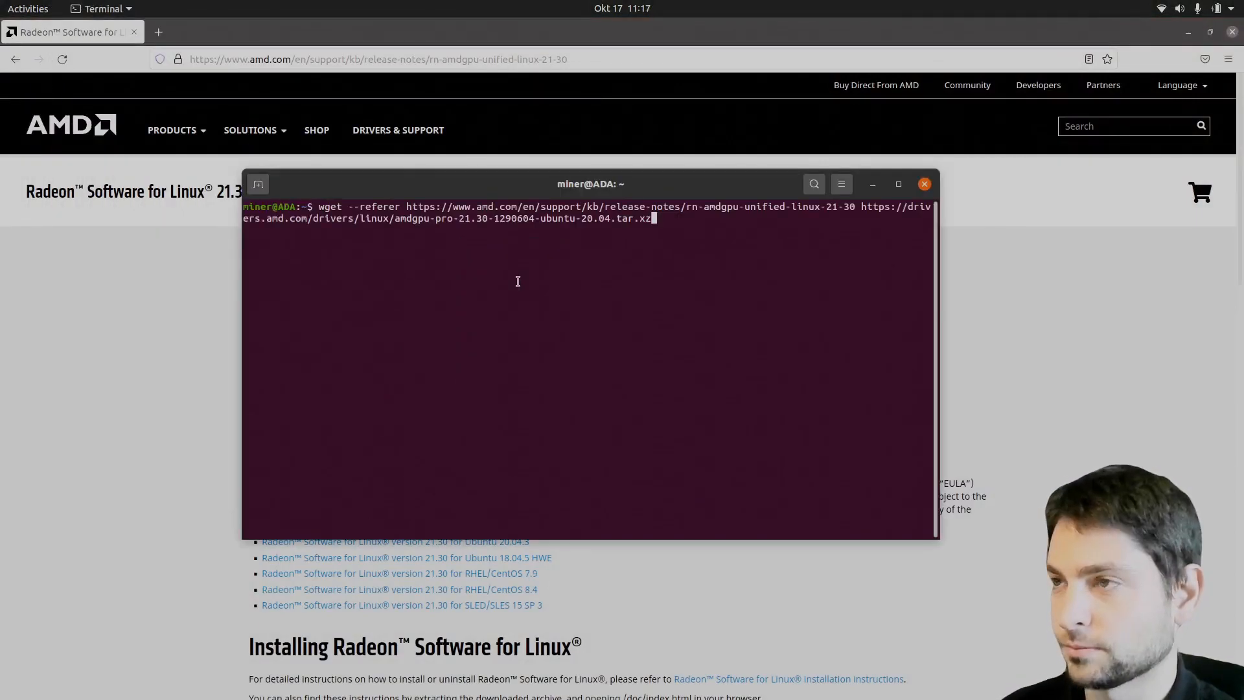
key("Return")
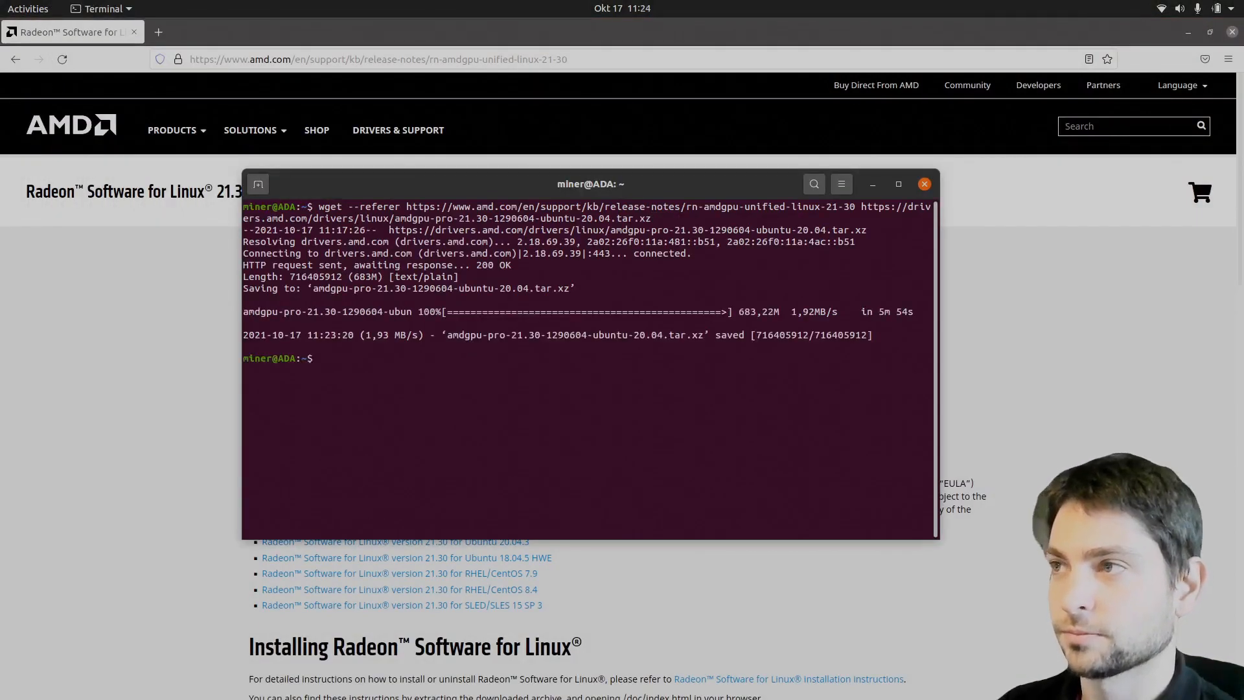
type("clear")
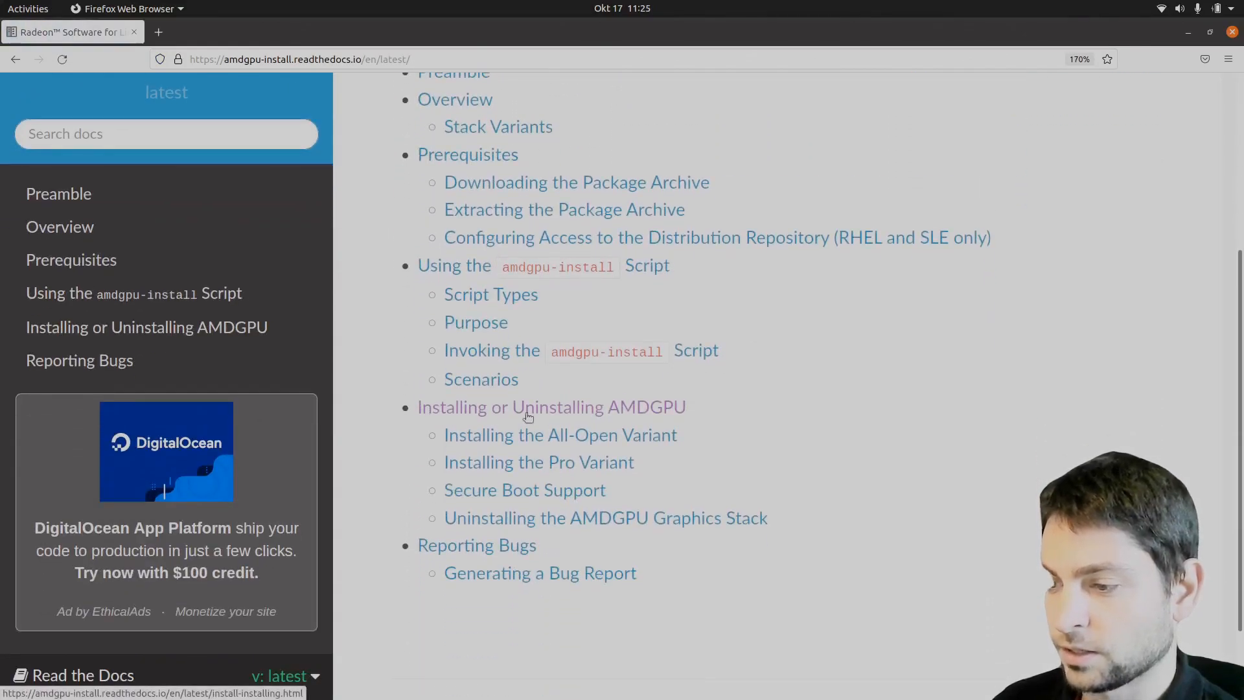
Select the './amdgpu-pro-install -y --opencl=rocr,legacy --headless' command on the Installing AMDGPU docs page
left_click(551, 406)
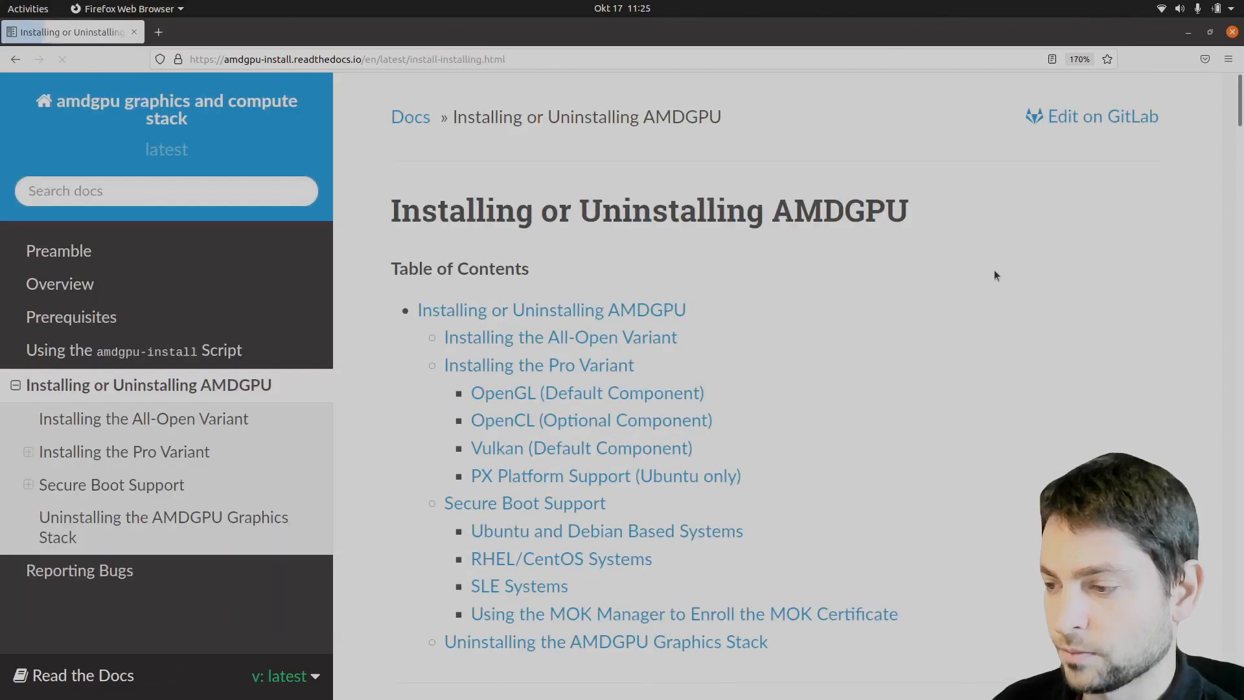
scroll("down", 3)
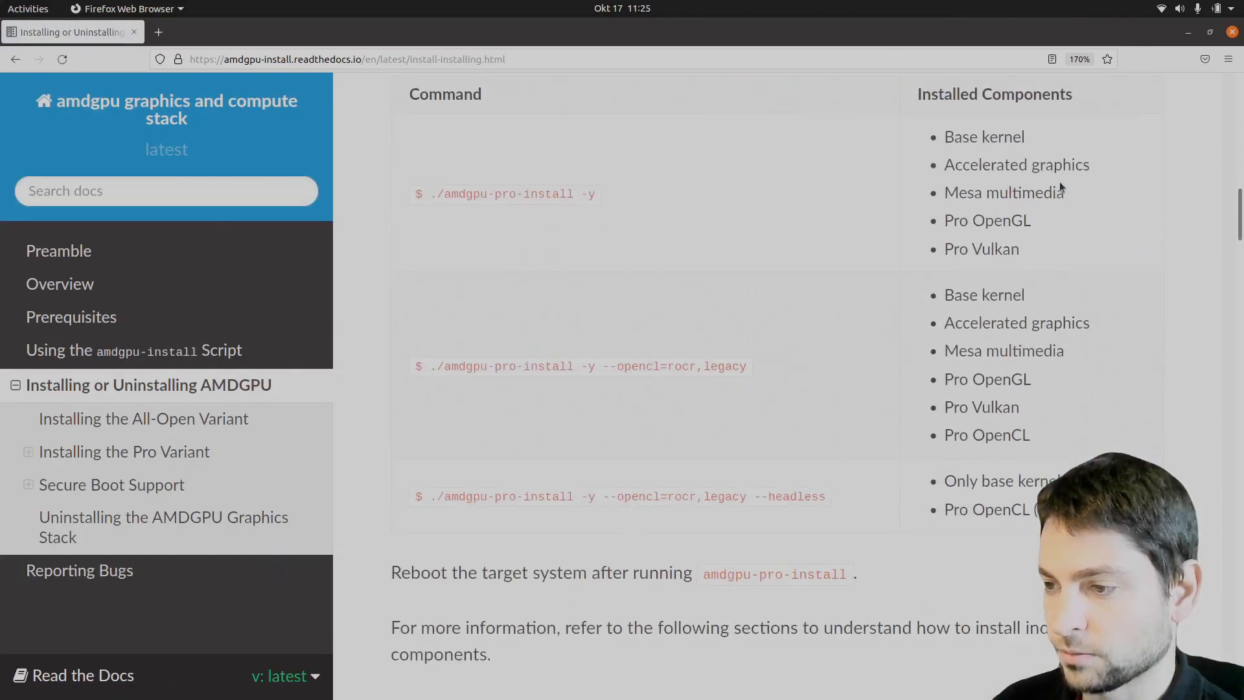
mouse_move(799, 378)
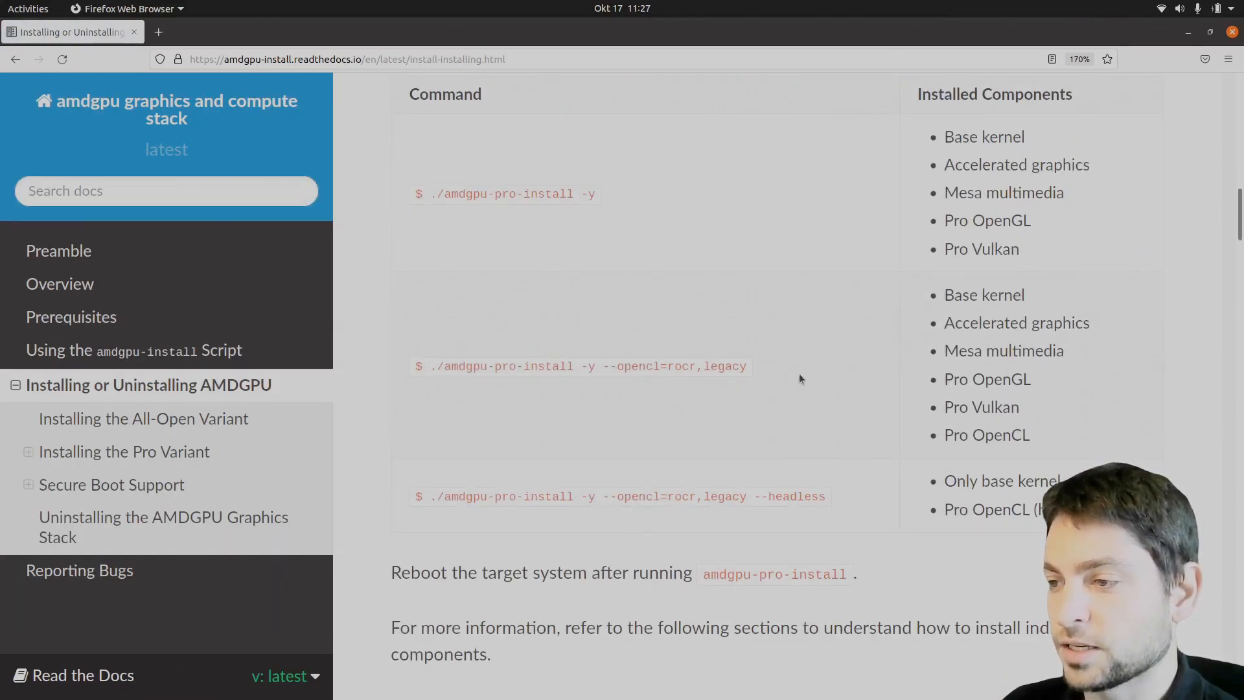
mouse_move(744, 205)
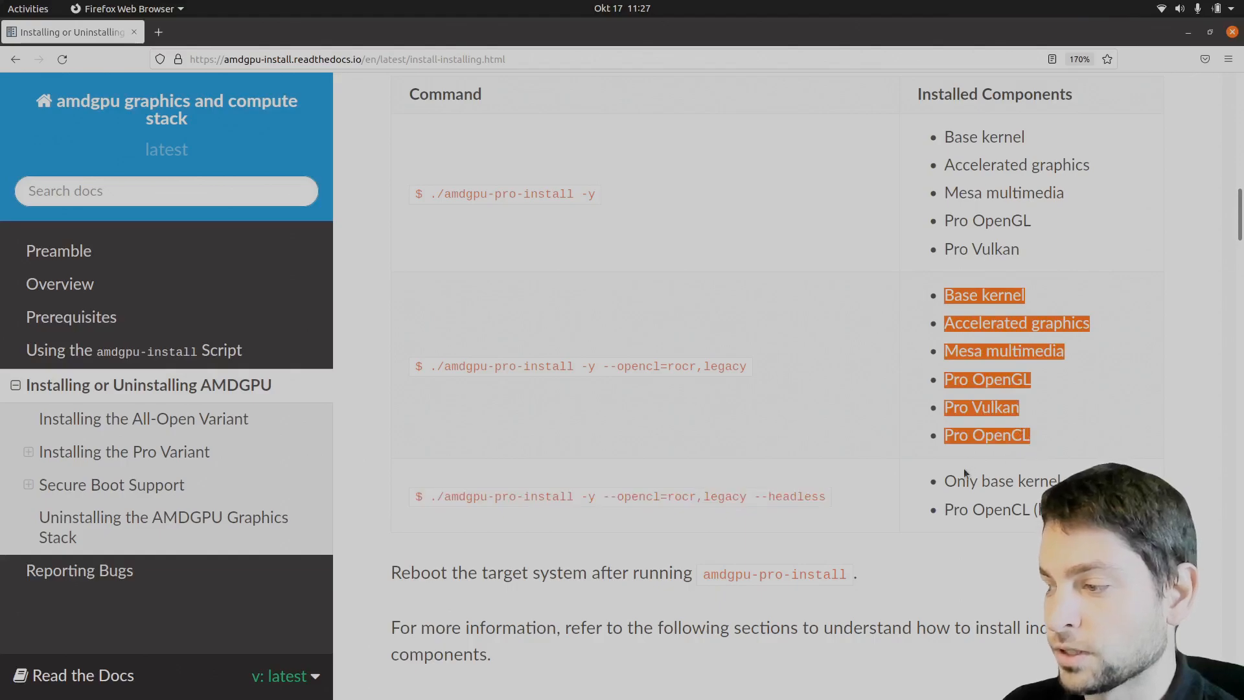
left_click(747, 316)
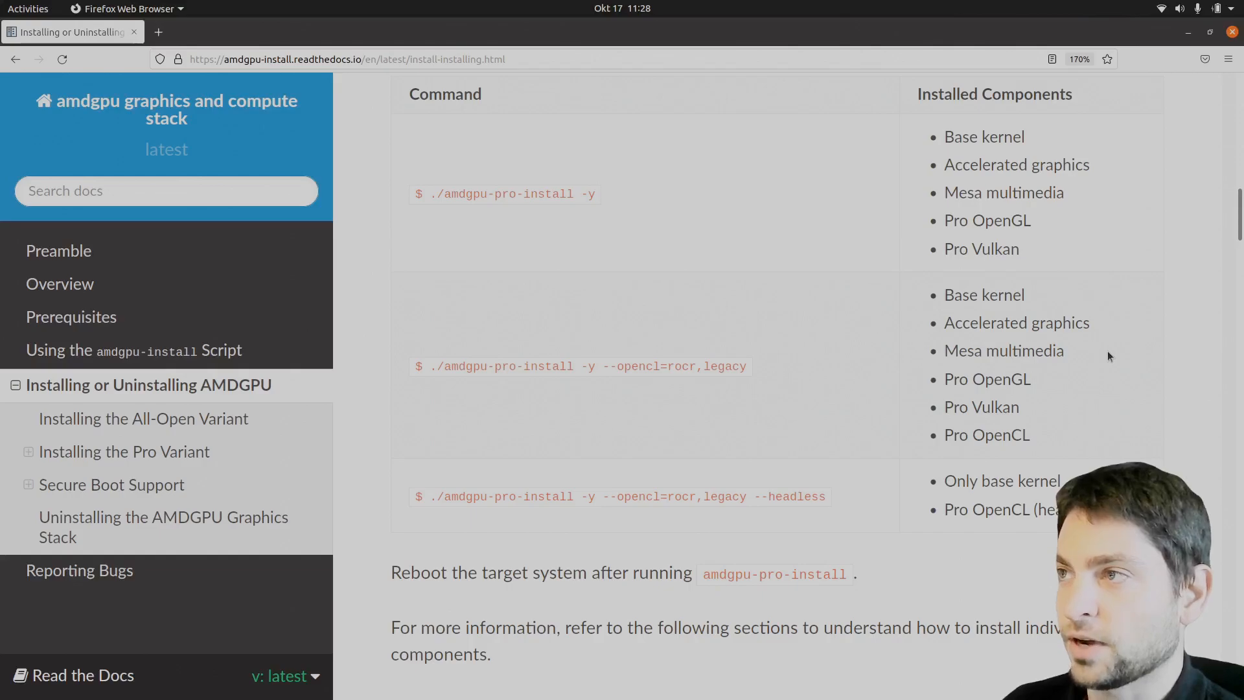
mouse_move(995, 482)
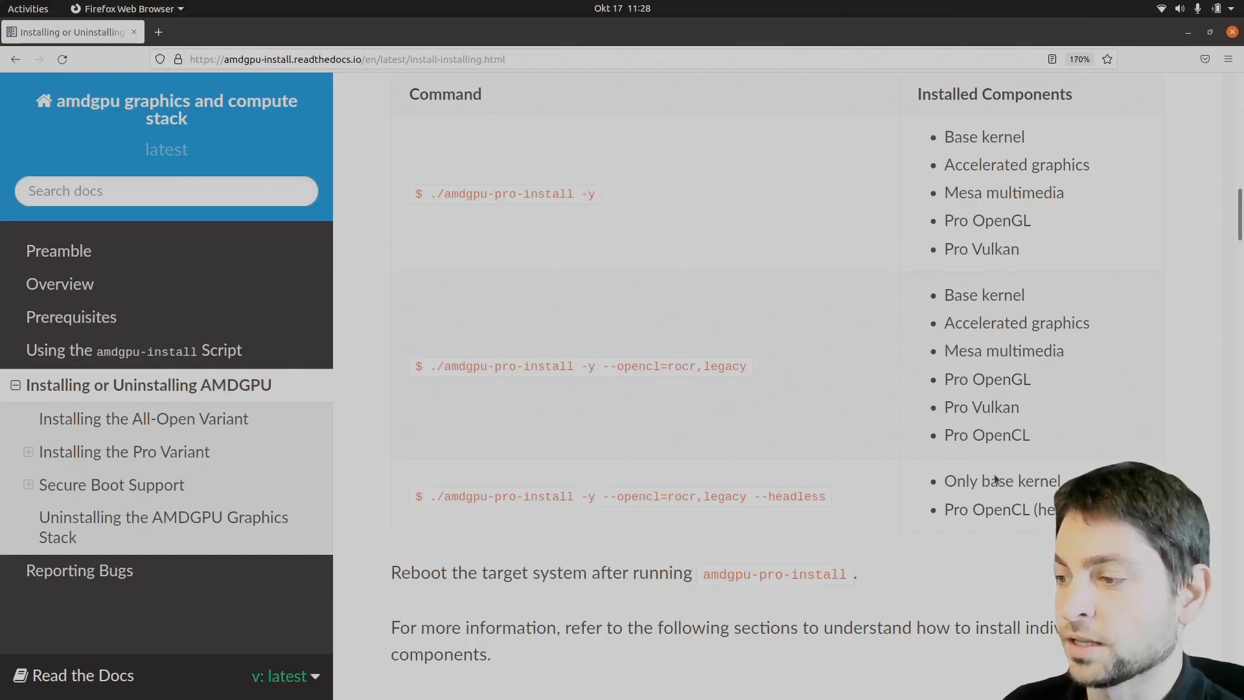
double_click(627, 496)
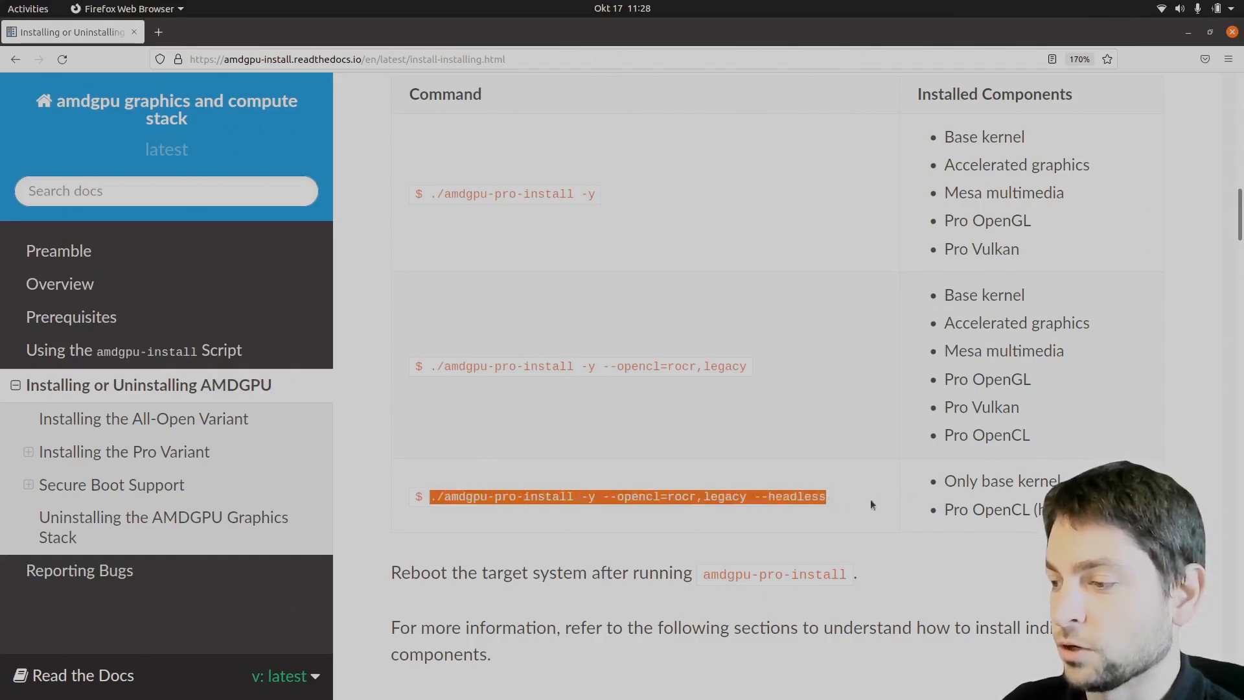
mouse_move(845, 476)
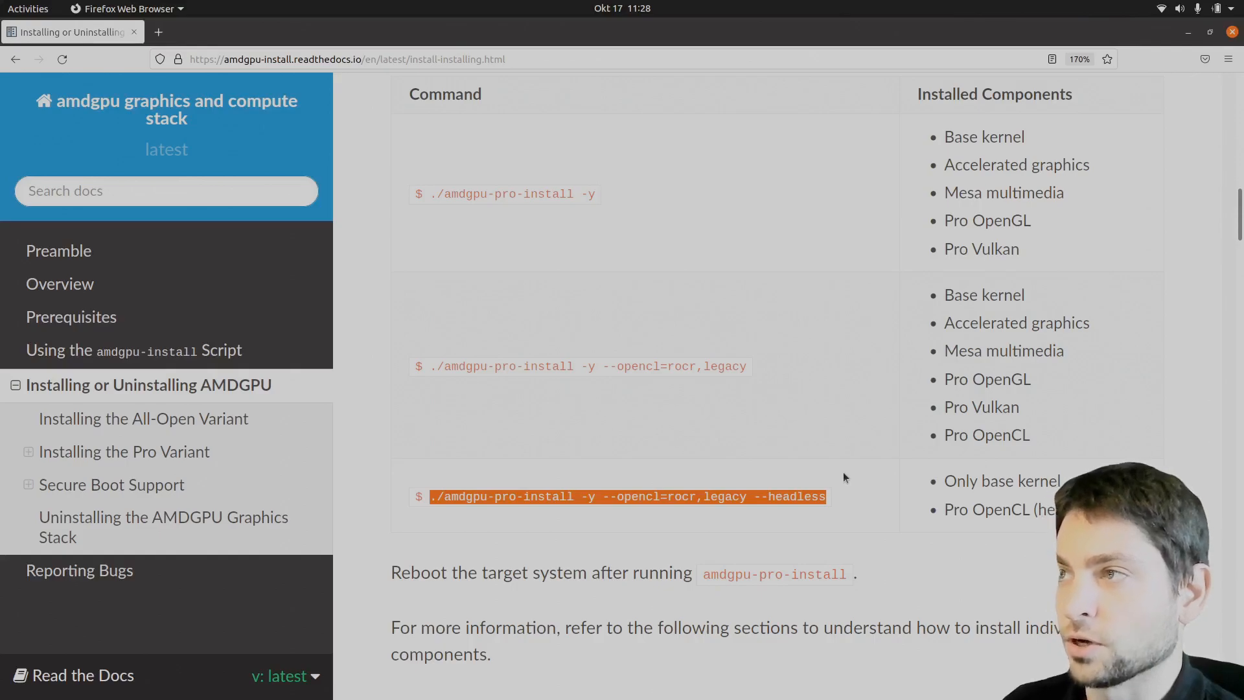
mouse_move(754, 445)
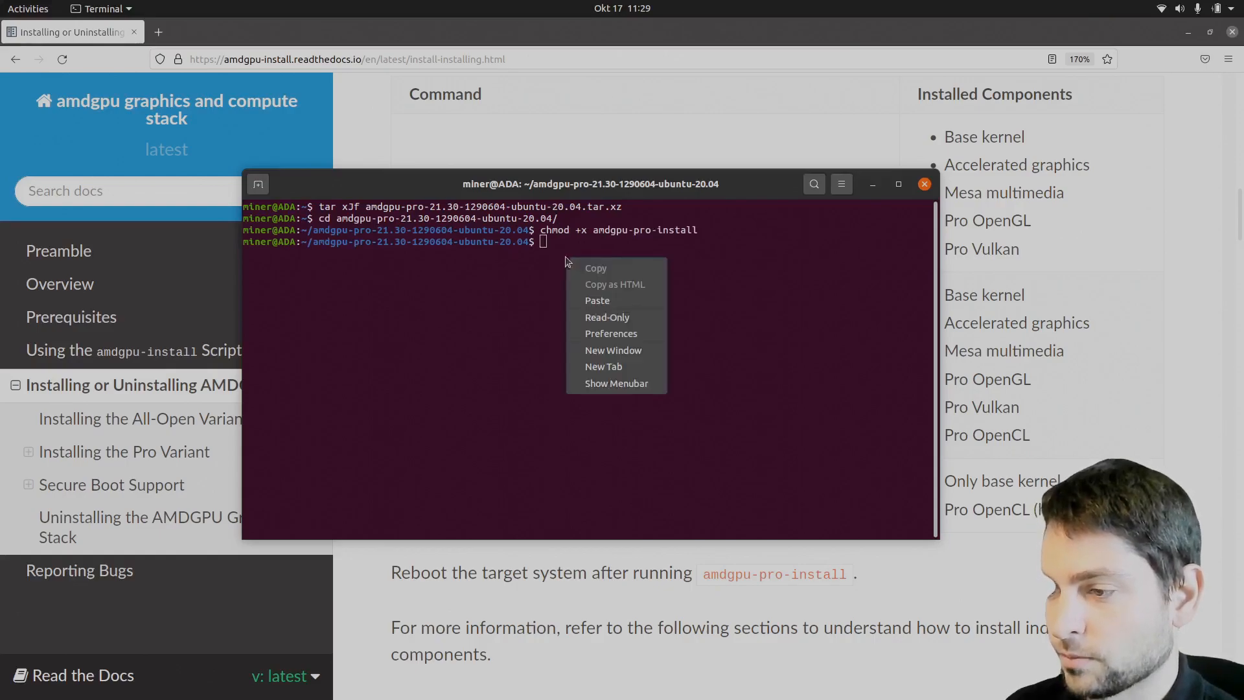
Paste and run the headless OpenCL amdgpu-pro-install command until package setup completes
left_click(596, 299)
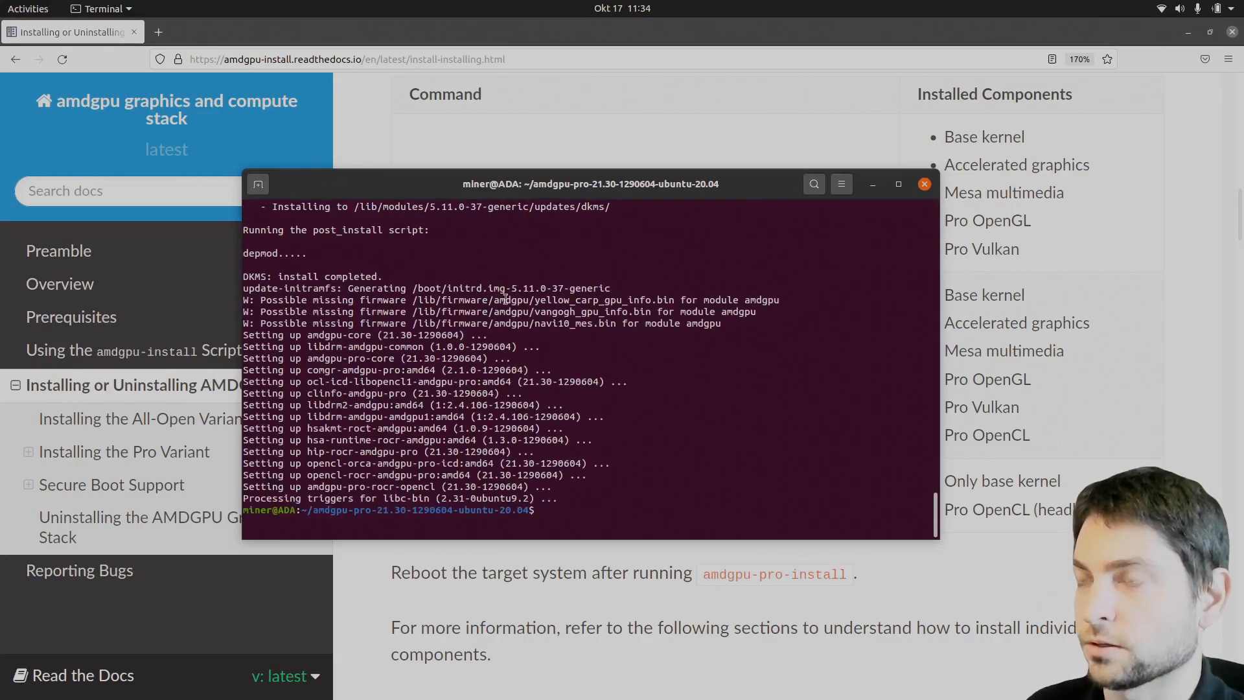
left_click(924, 182)
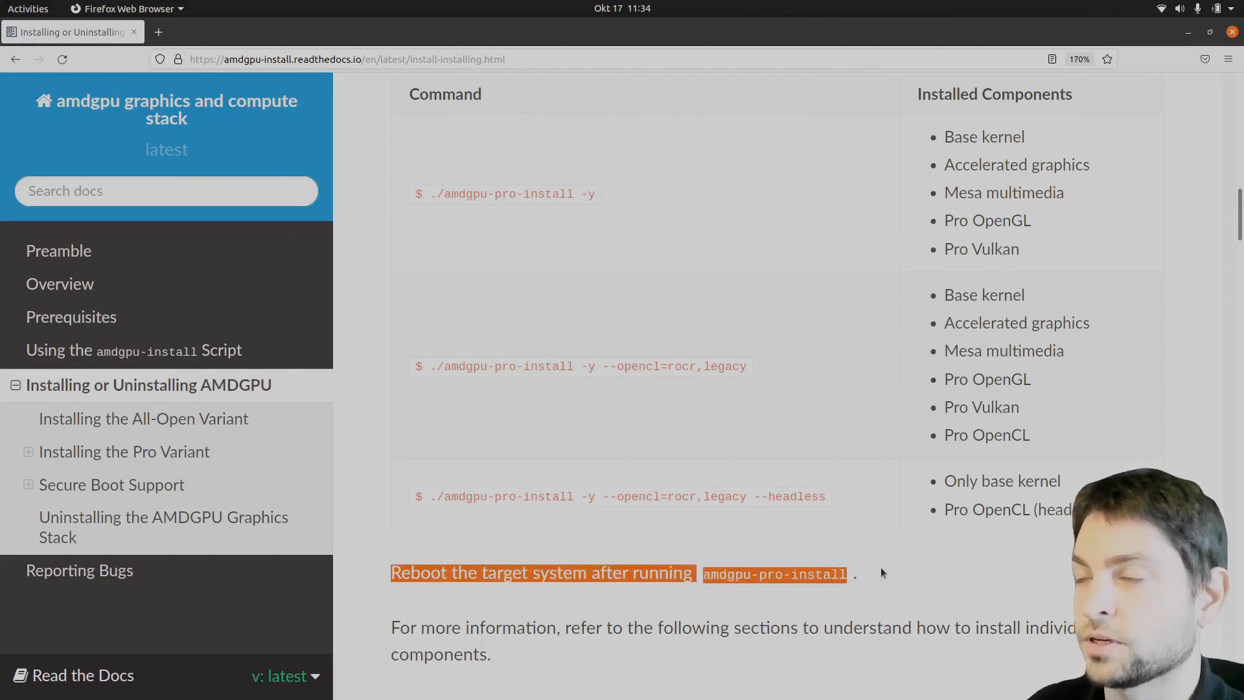
mouse_move(989, 574)
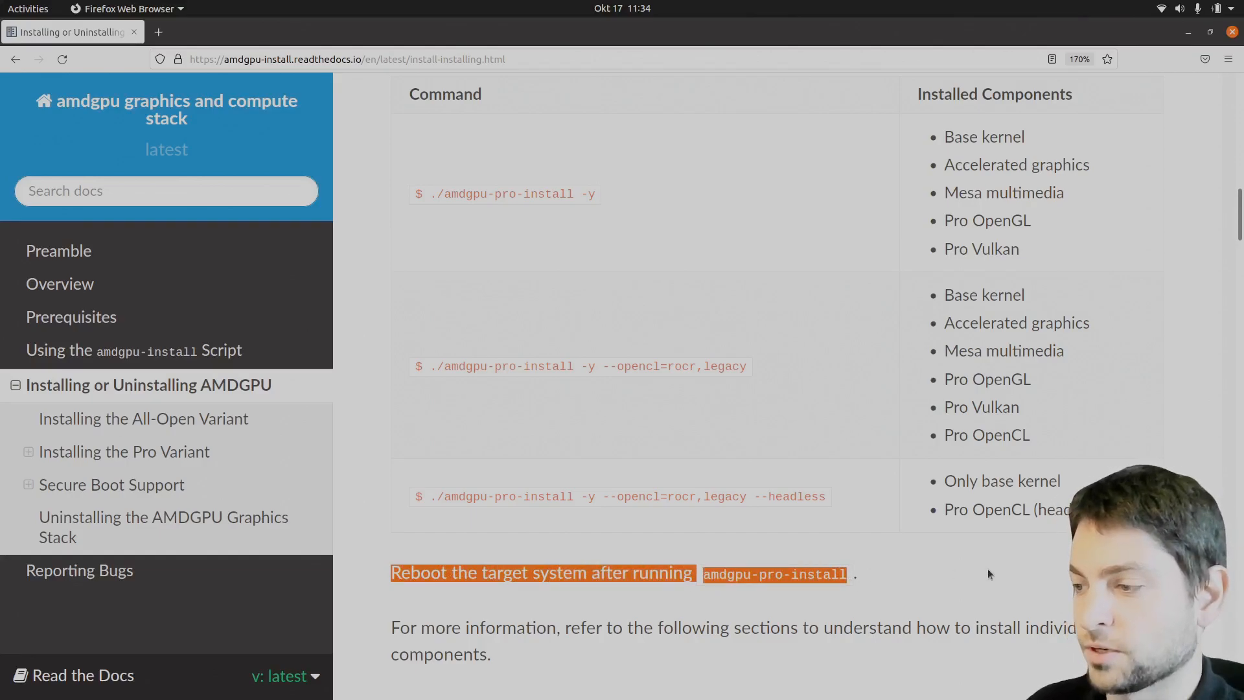
Select the 'sudo usermod -a -G render $LOGNAME' line in the OpenCL permissions section
scroll("down", 3)
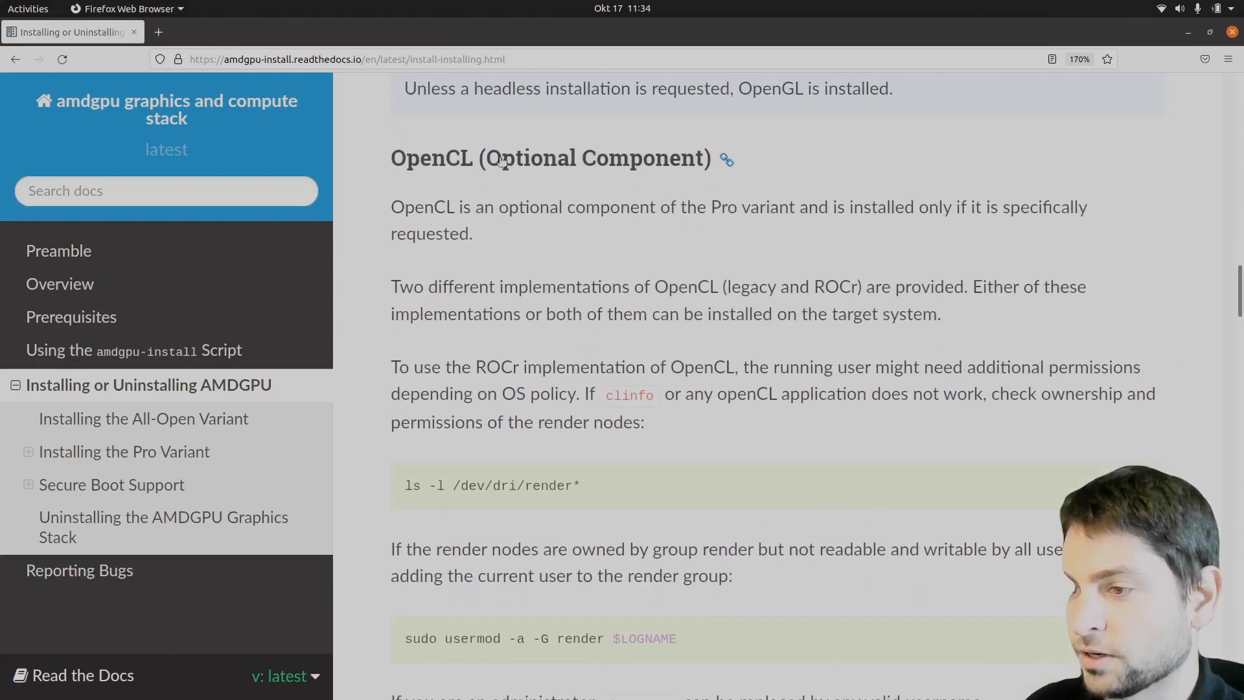
scroll("down", 3)
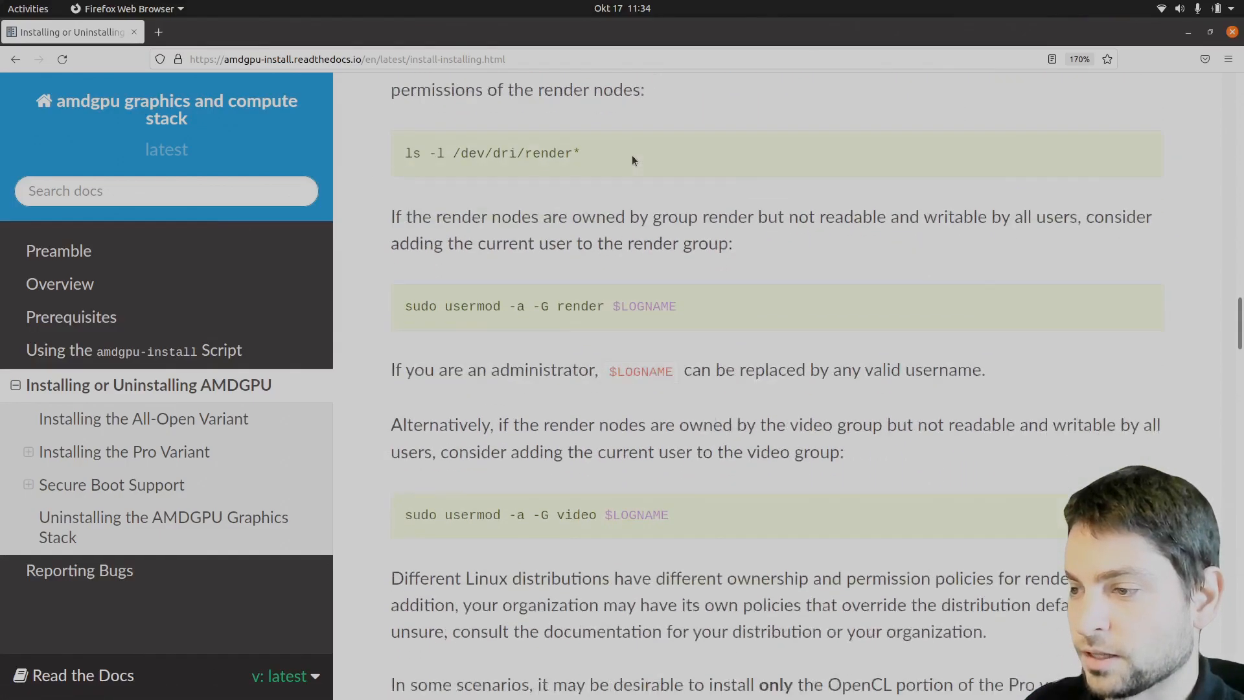
scroll("down", 3)
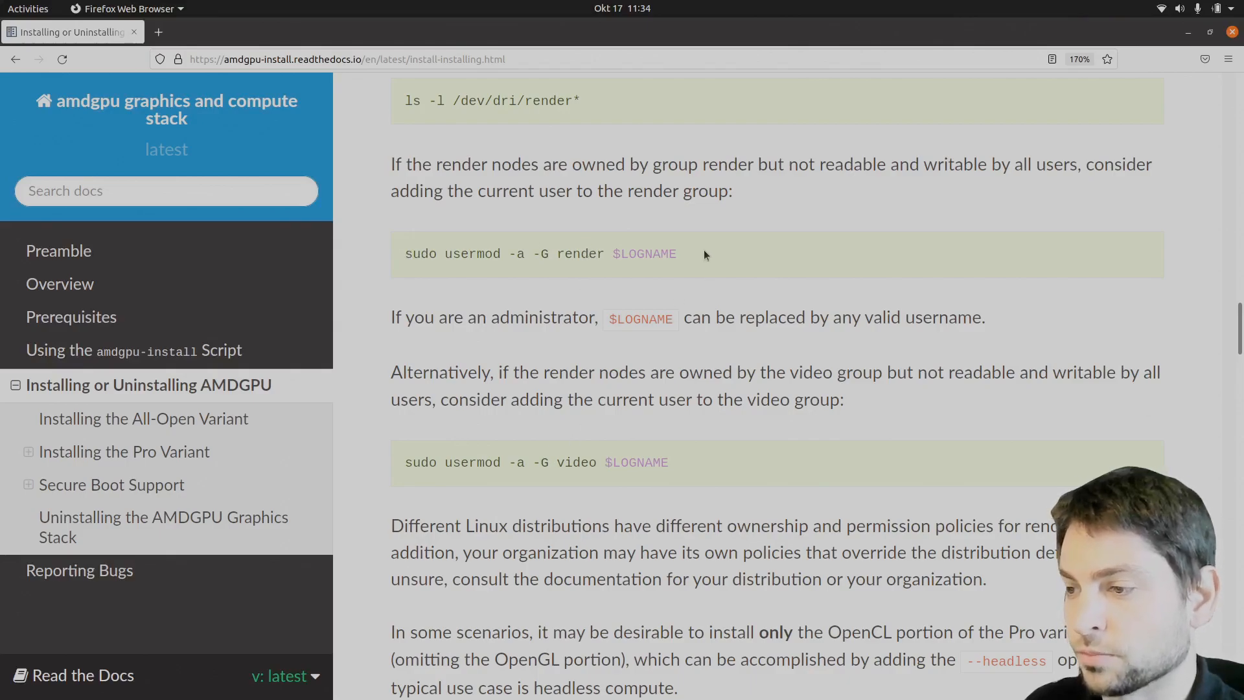
triple_click(539, 253)
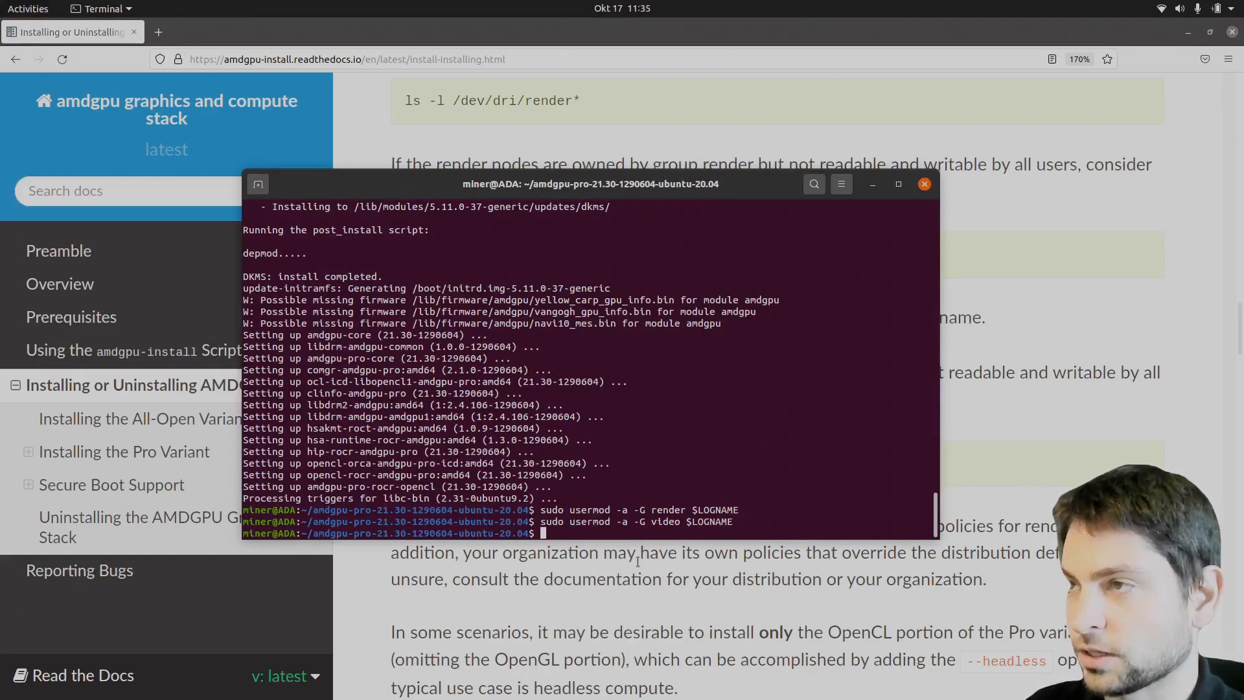
Run 'sudo apt-get install clinfo' after adding the user to the render and video groups
type("sudo apt-get install")
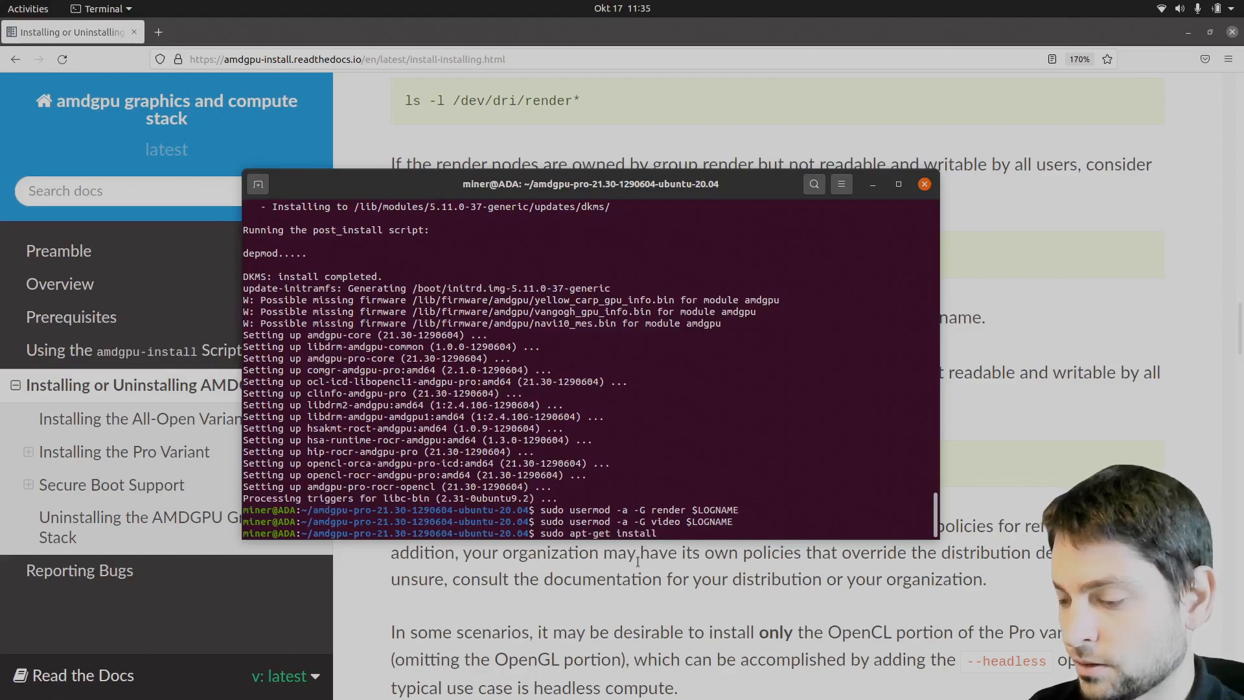
type("clinfo")
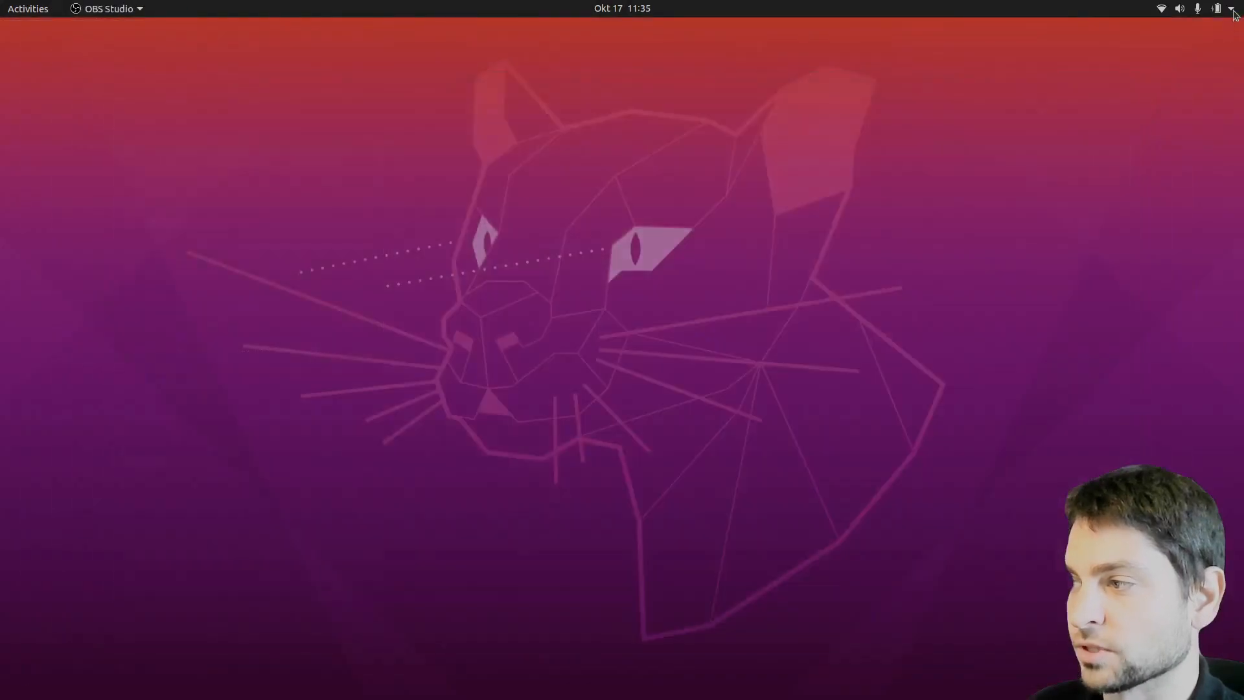
Restart the computer from the system menu so the new driver takes effect
left_click(1231, 9)
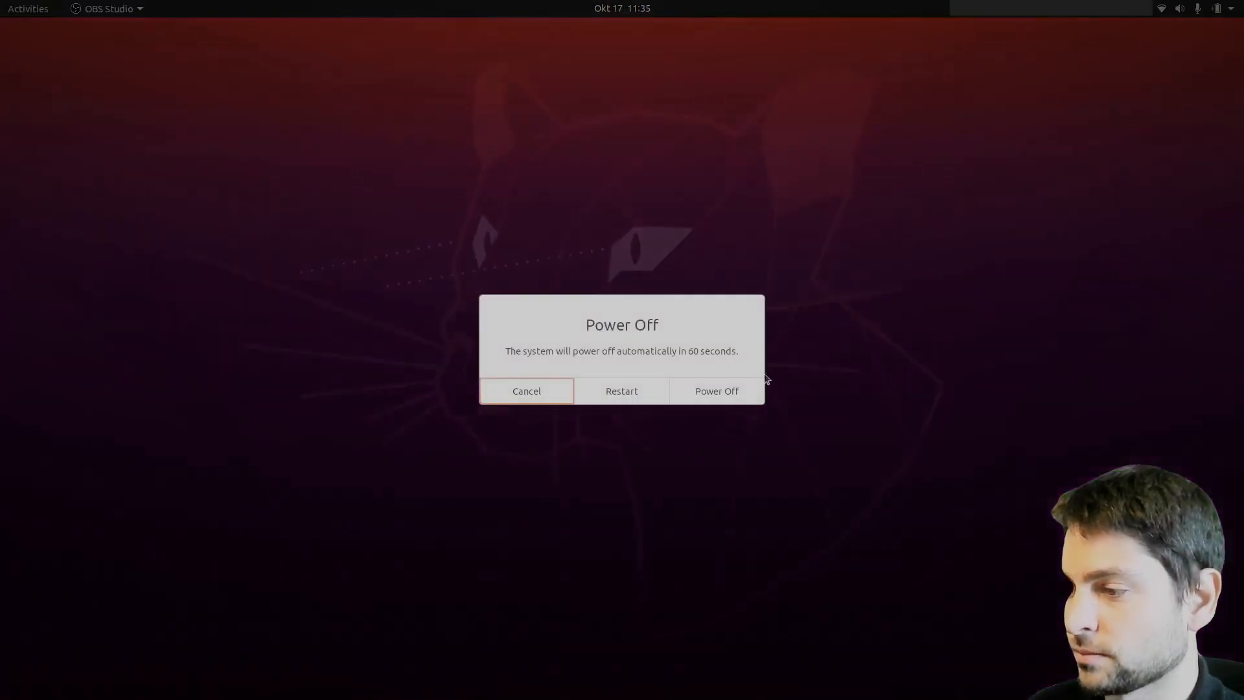
left_click(526, 390)
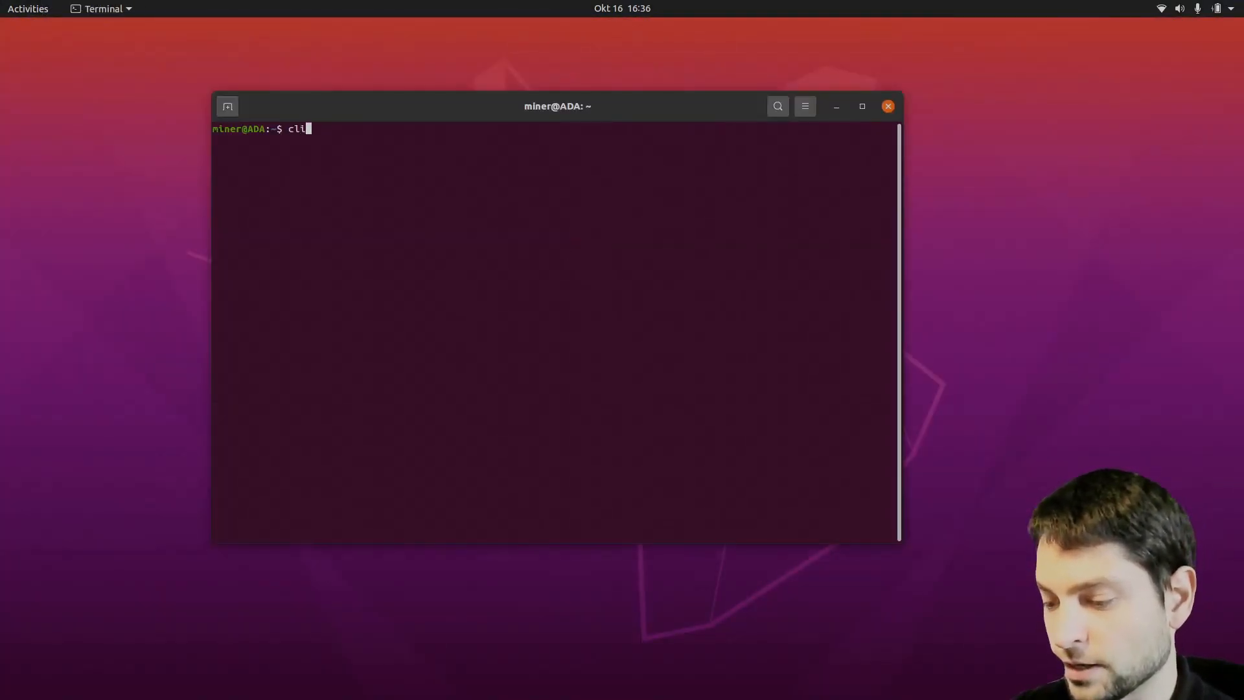
Run clear to get an empty prompt in the home folder
key("Return")
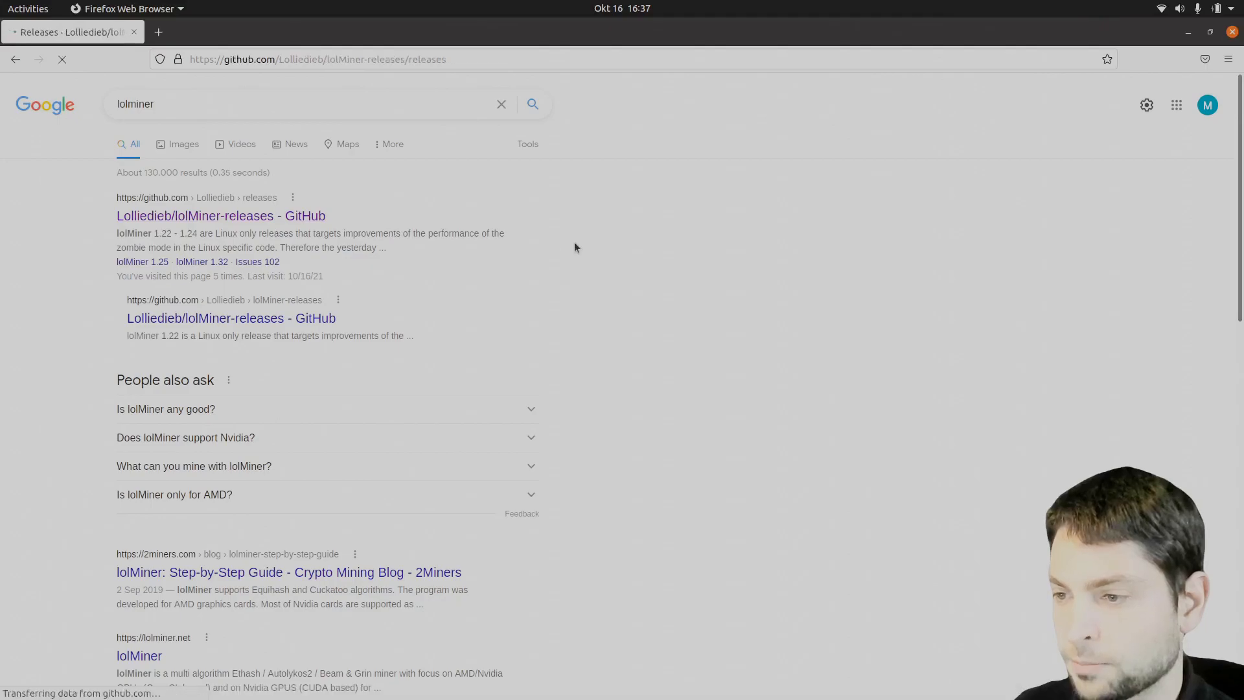
Download lolMiner_v1.33_Lin64.tar.gz from the Lolliedieb/lolMiner-releases GitHub page
left_click(221, 215)
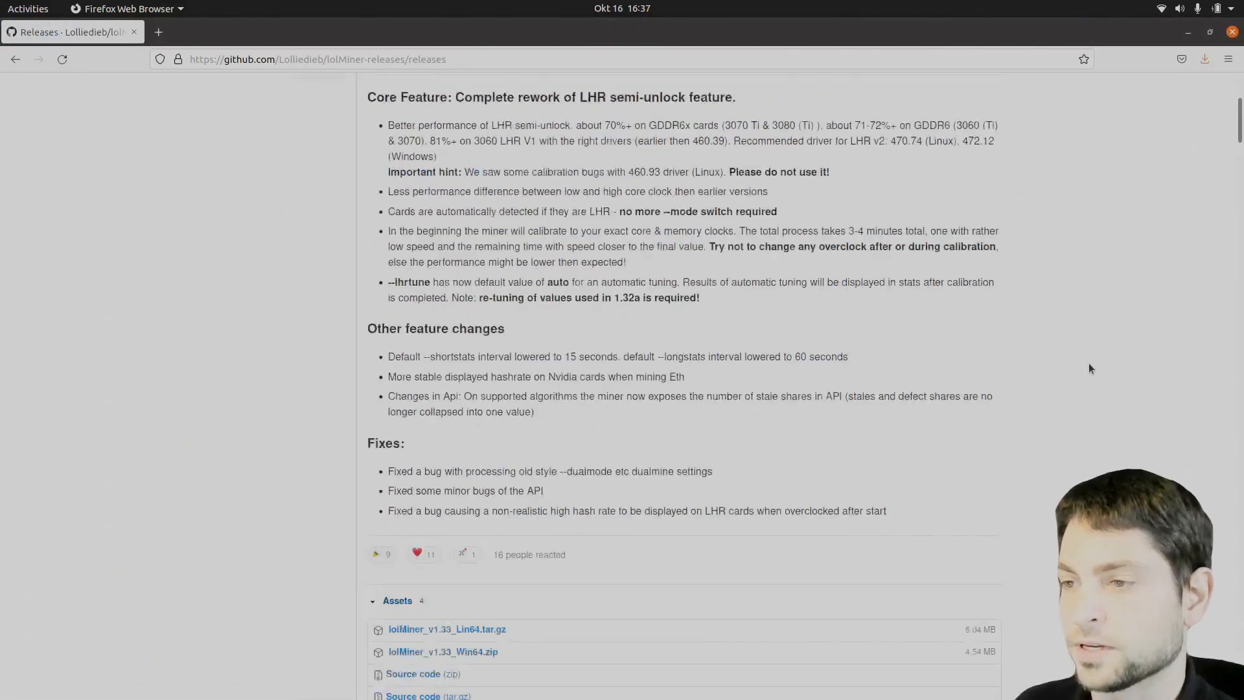
left_click(317, 58)
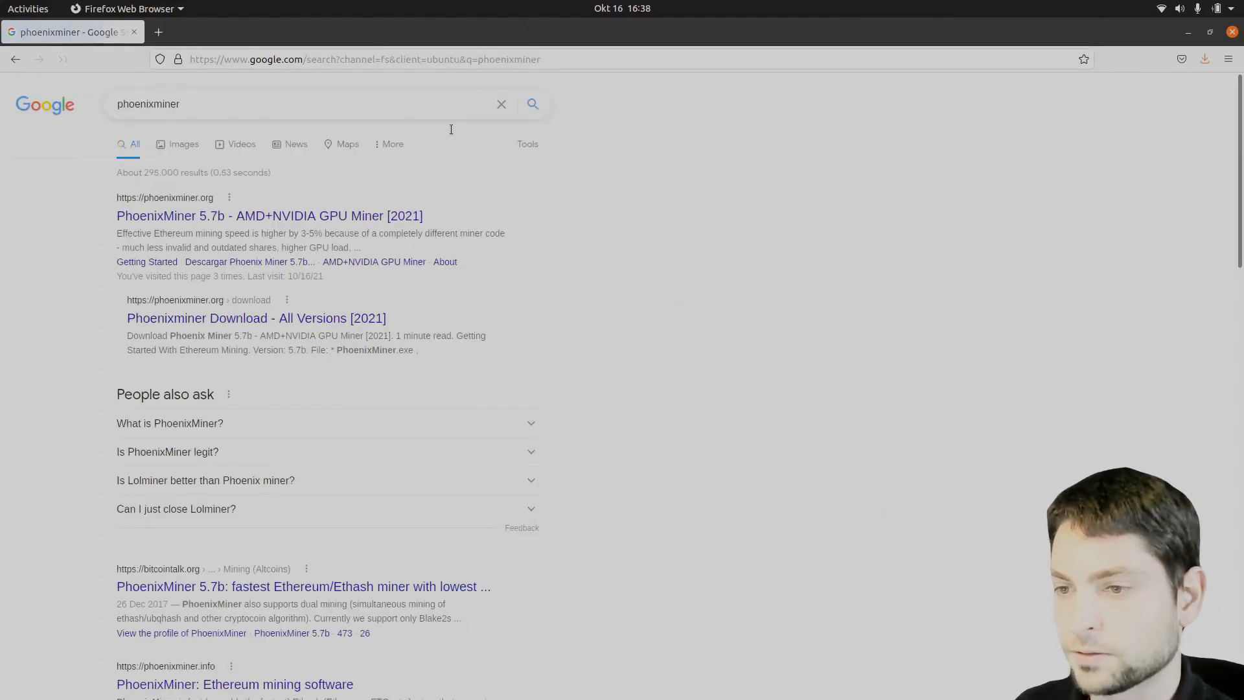
Save PhoenixMiner_5.7b_Linux.zip to disk from the phoenixminer.org download page
left_click(256, 317)
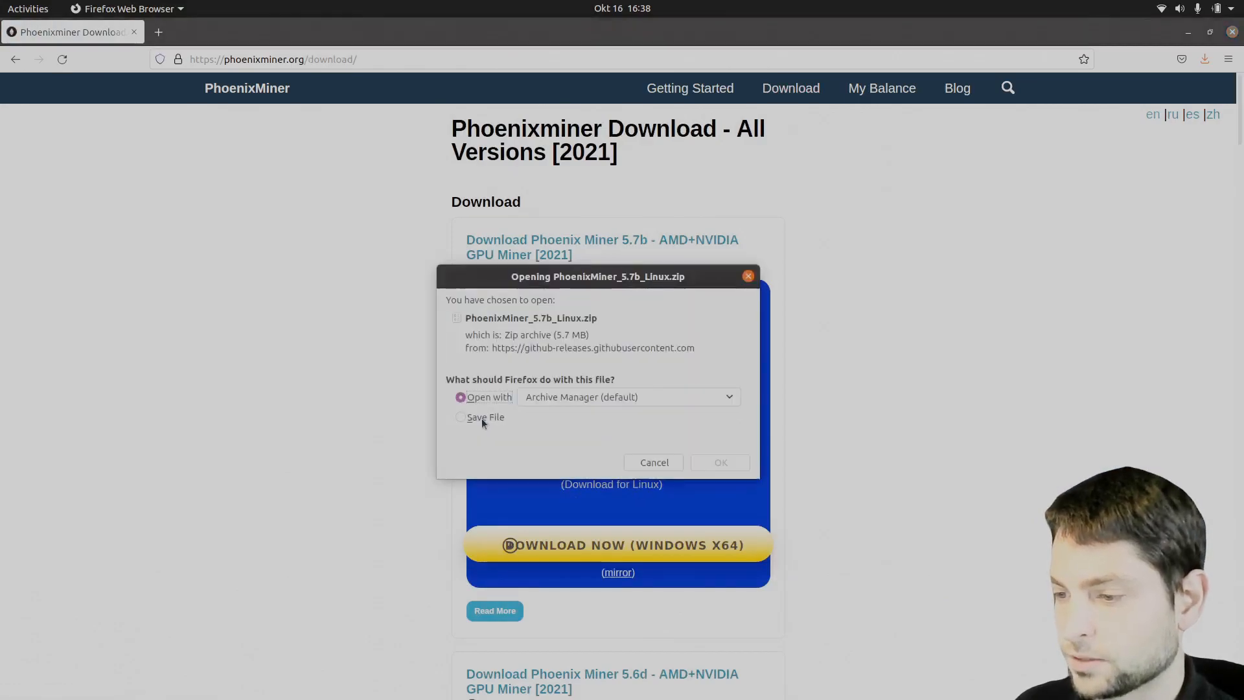
left_click(653, 462)
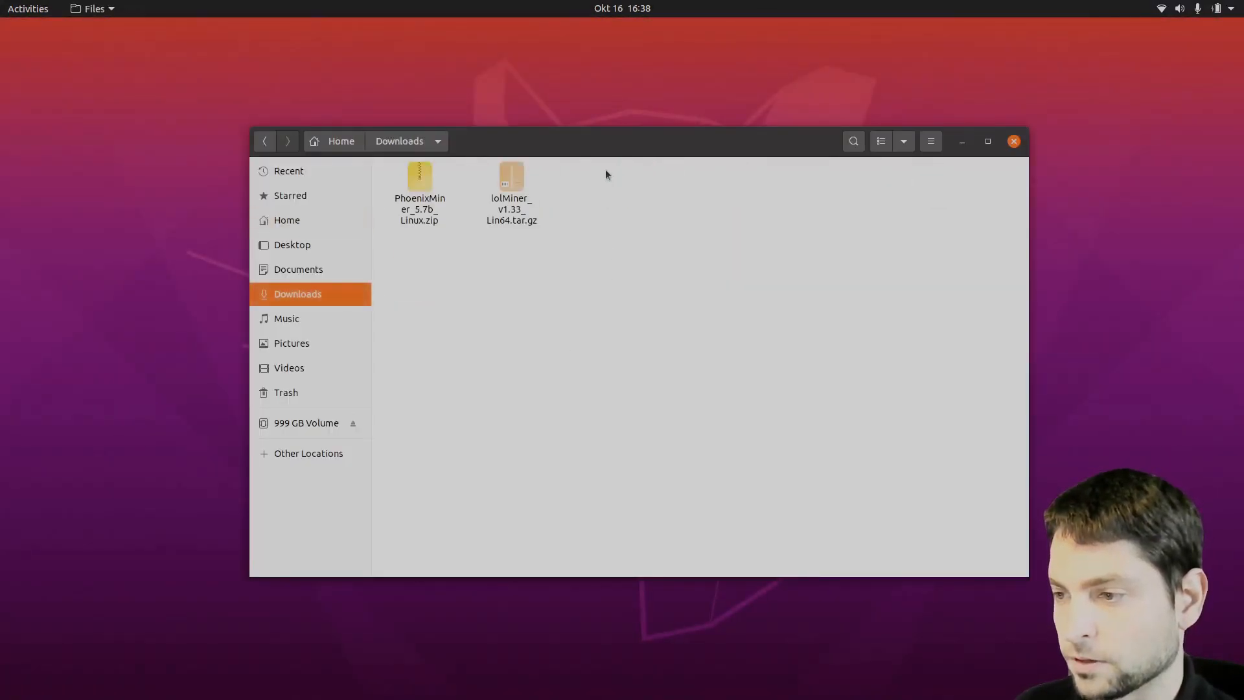
Extract both downloaded miner archives into Downloads and enter the lolMiner 1.33 folder
right_click(510, 191)
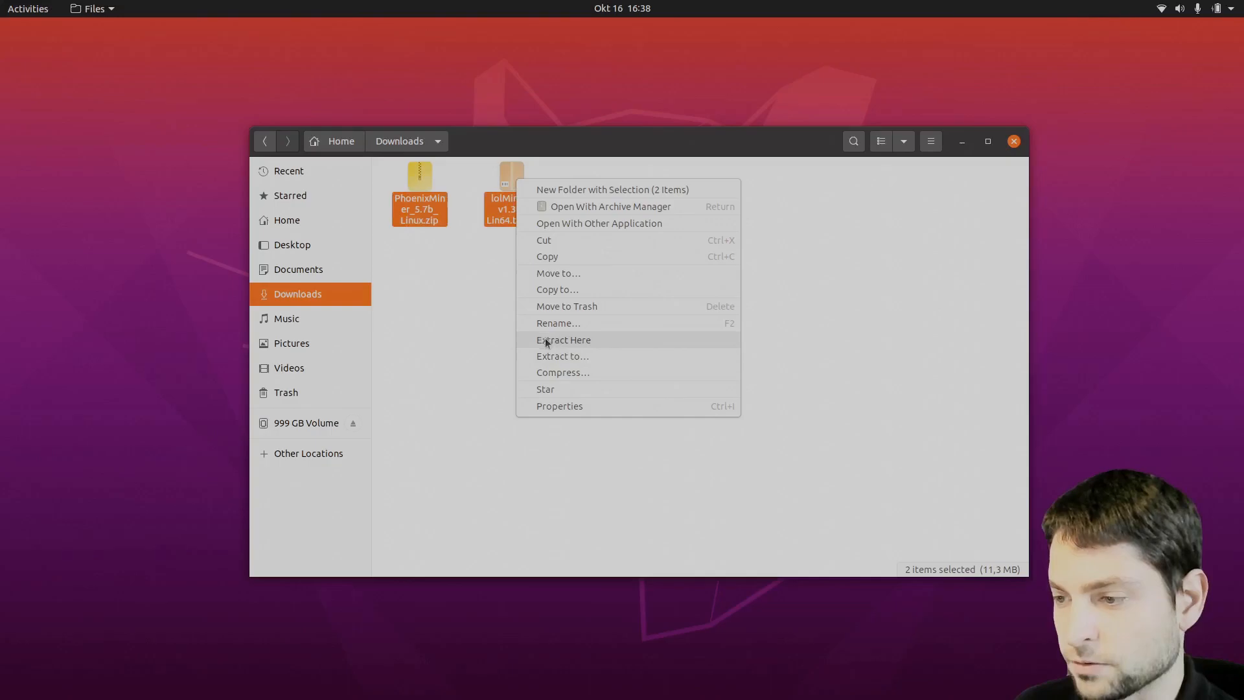
left_click(564, 339)
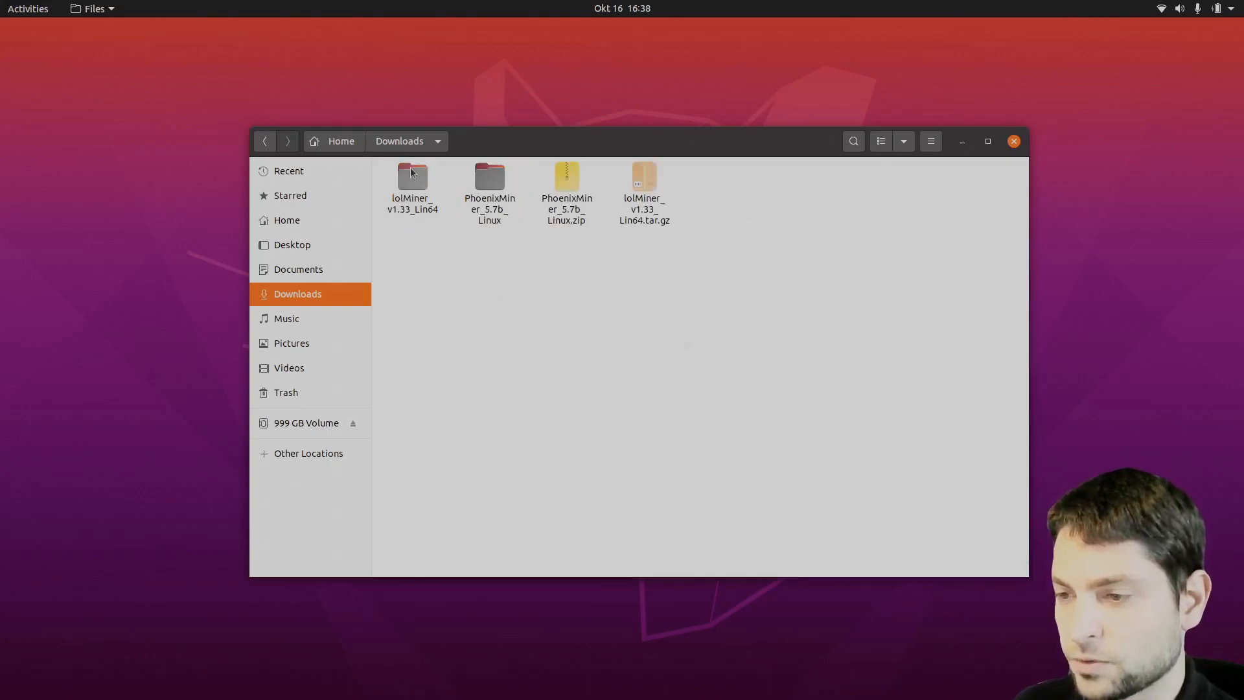
double_click(411, 176)
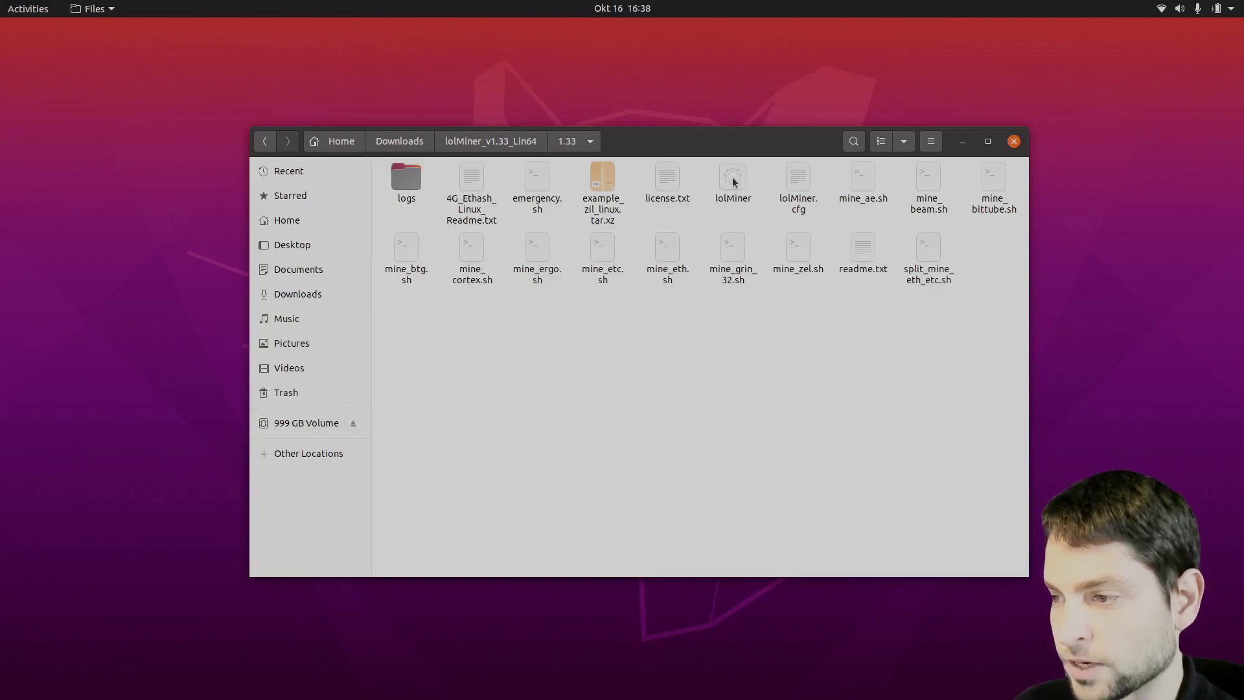
Confirm the lolMiner binary is executable in its Properties, then bring up mine_eth.sh for editing
right_click(730, 176)
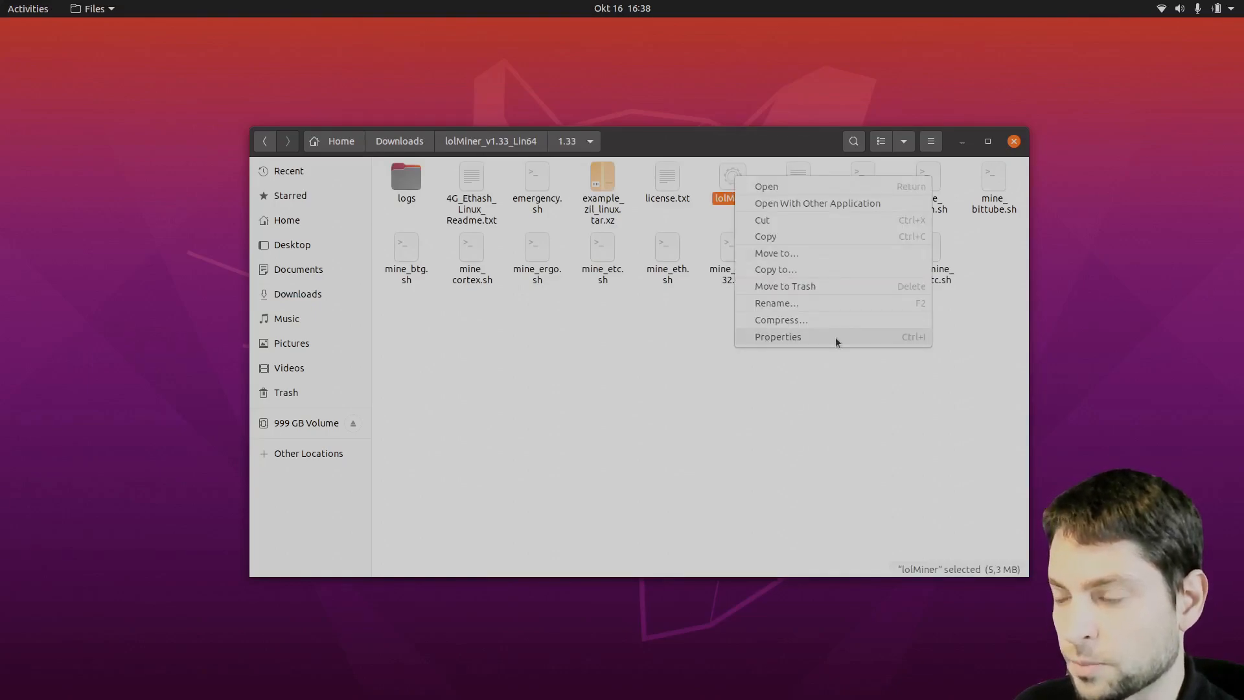
left_click(777, 337)
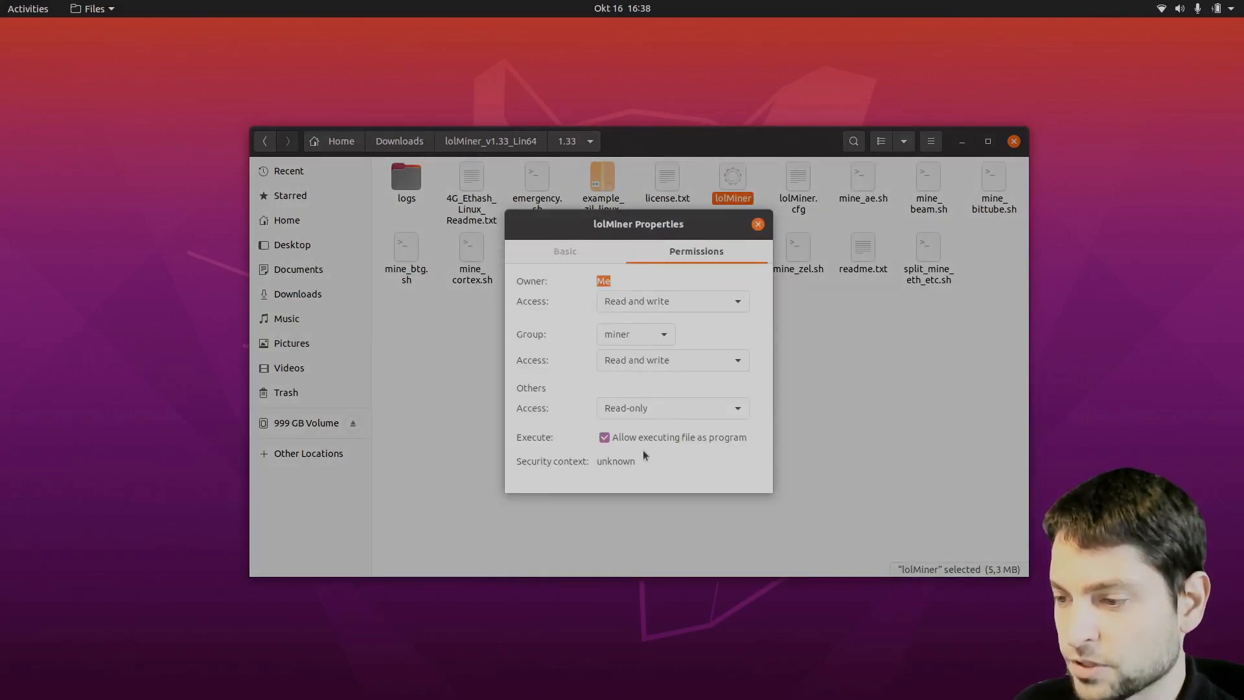
mouse_move(591, 458)
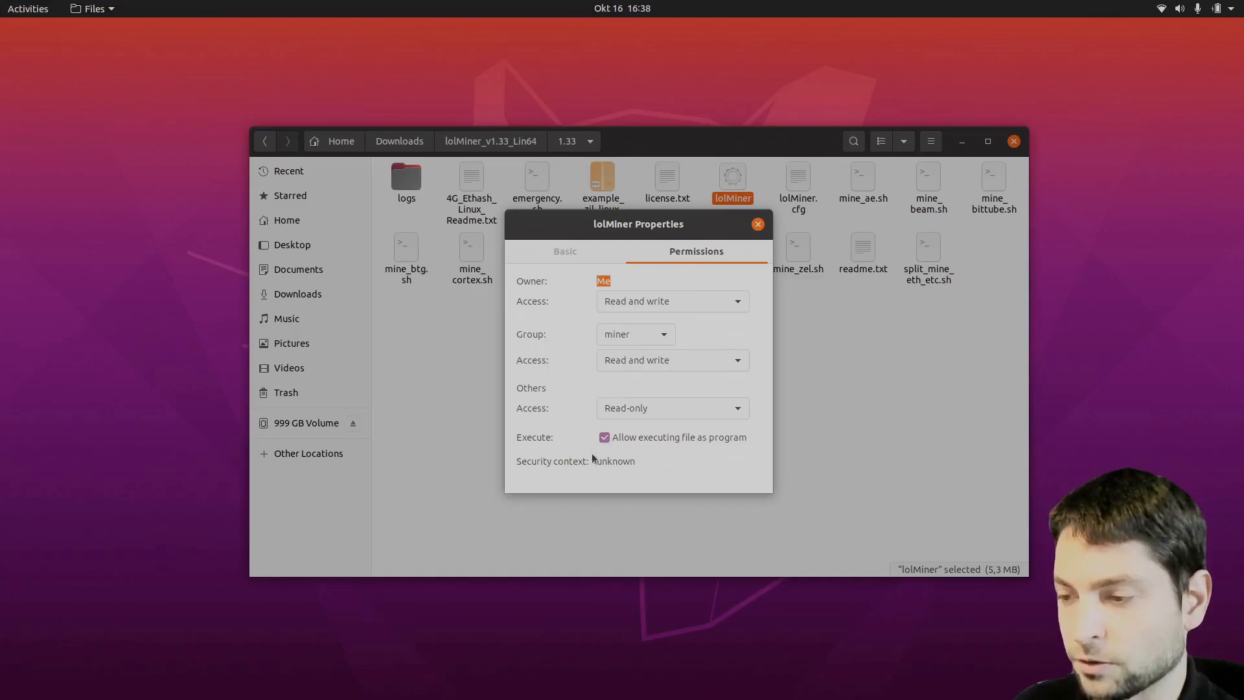
left_click(755, 224)
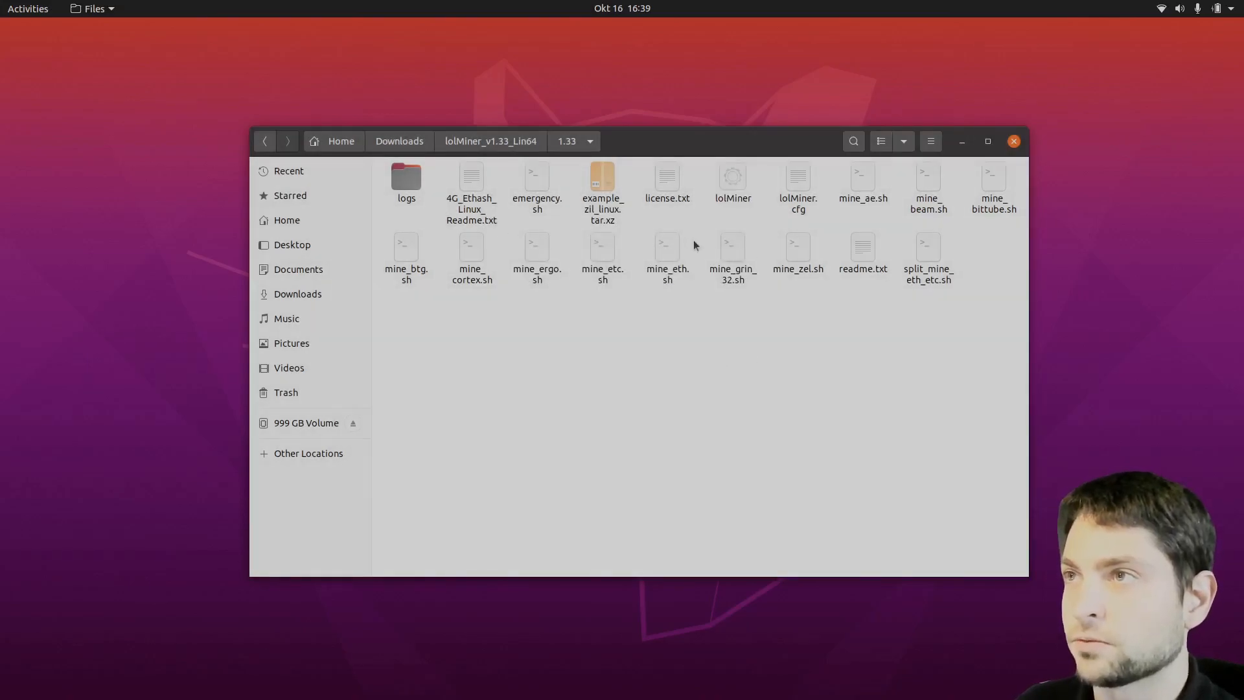
mouse_move(691, 347)
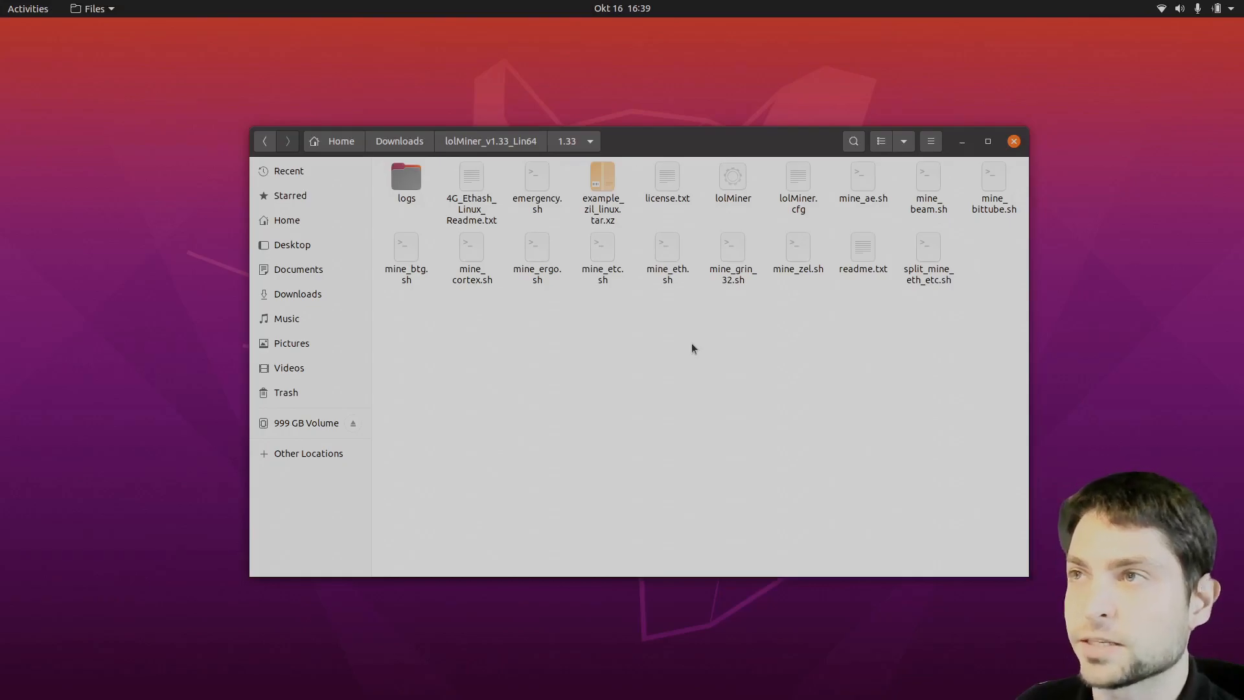
mouse_move(669, 261)
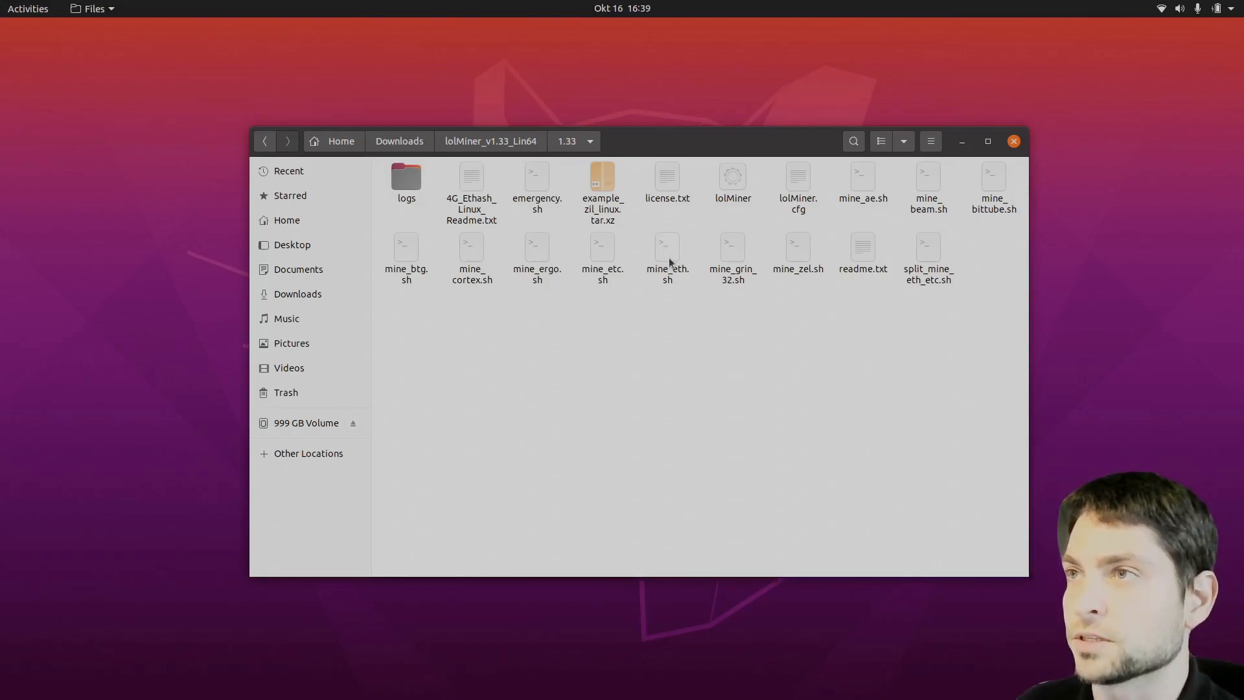
double_click(667, 246)
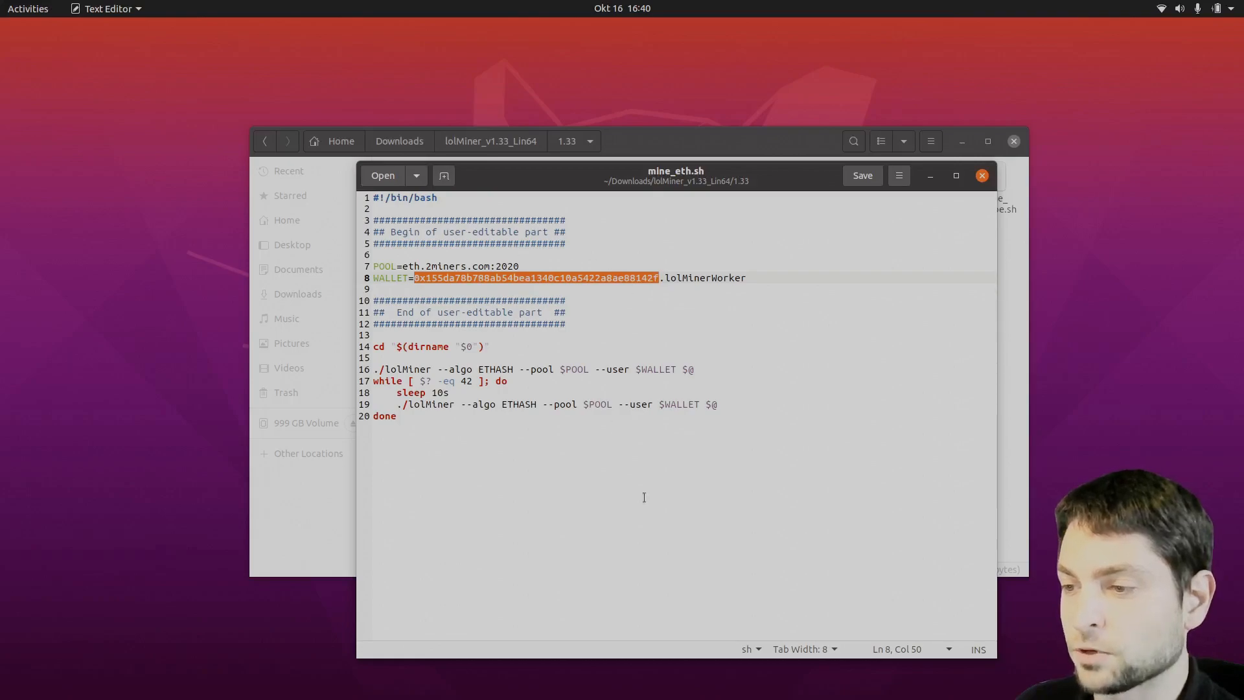
Put your own wallet address on the WALLET line of mine_eth.sh and close the script
left_click(396, 416)
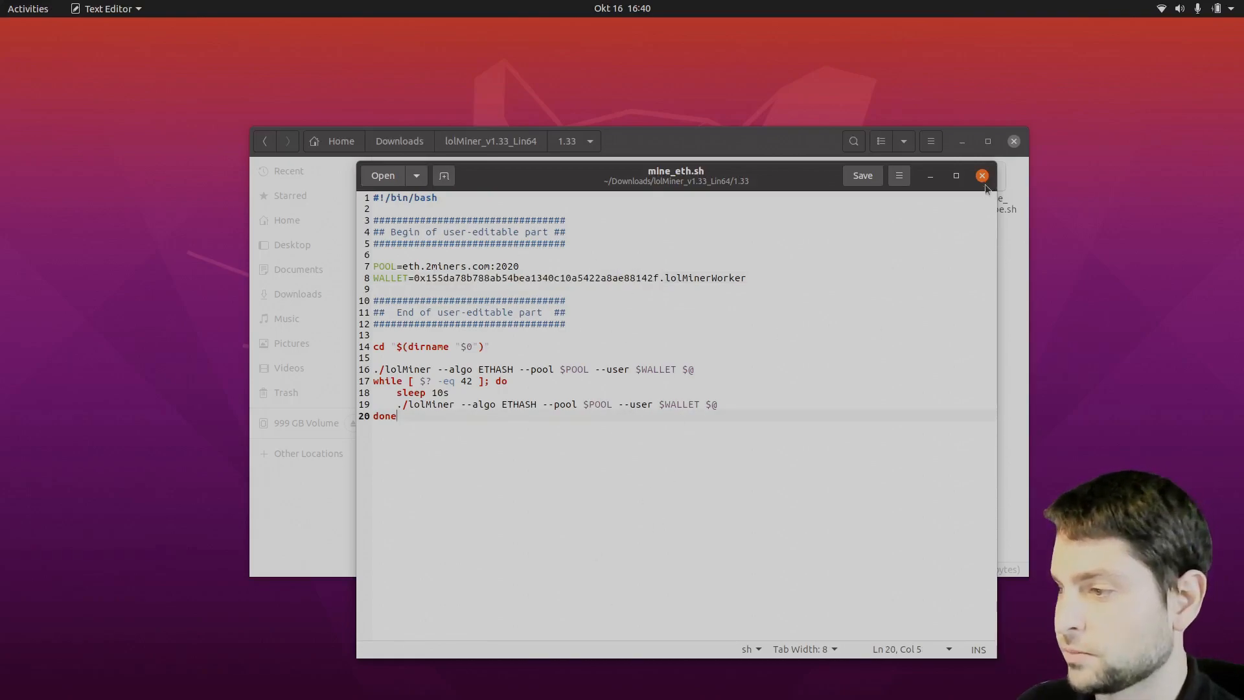
left_click(981, 175)
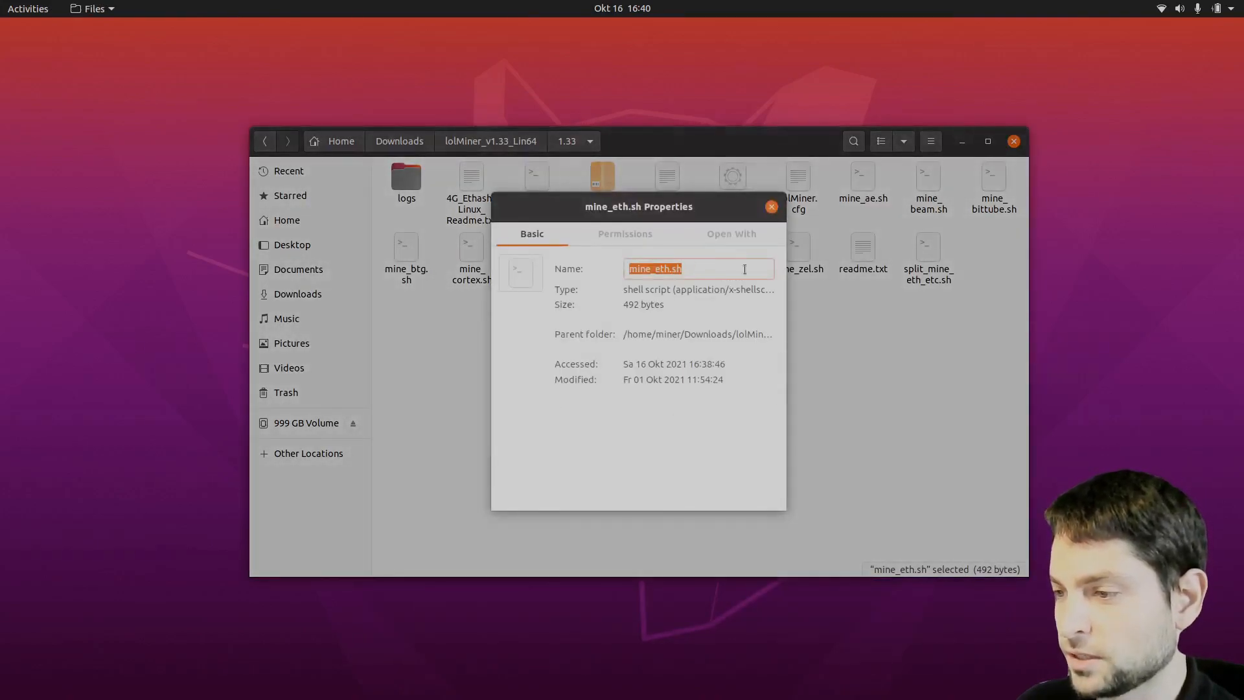
Check mine_eth.sh's permissions and launch a terminal in the lolMiner 1.33 folder
left_click(625, 234)
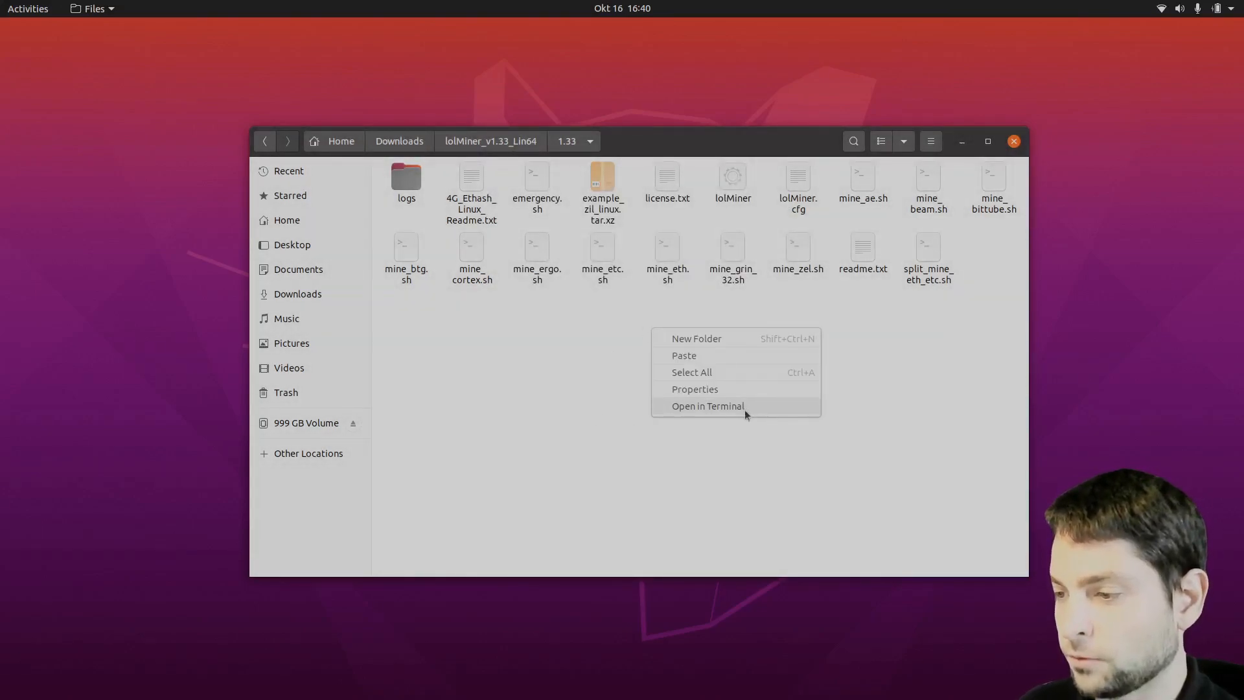
left_click(706, 405)
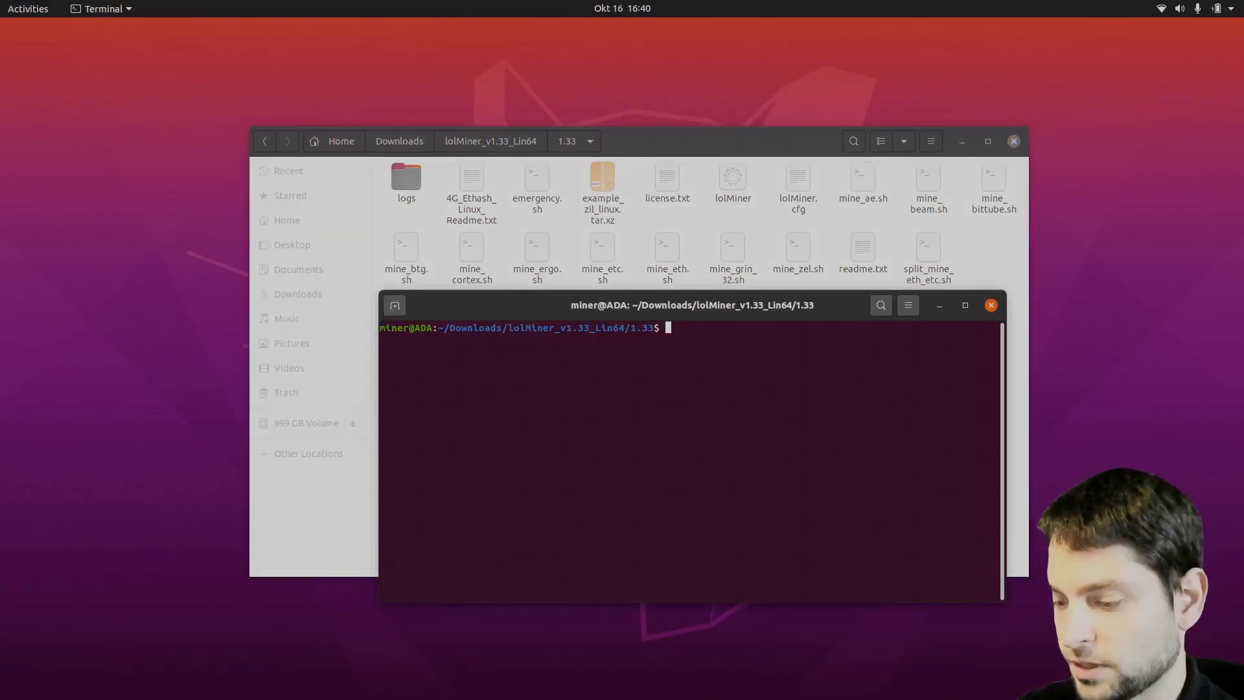
Run ./mine_eth.sh so lolMiner mines Ethash on 2miners, then enter the PhoenixMiner 5.7b folder
type("./mine_eth.sh")
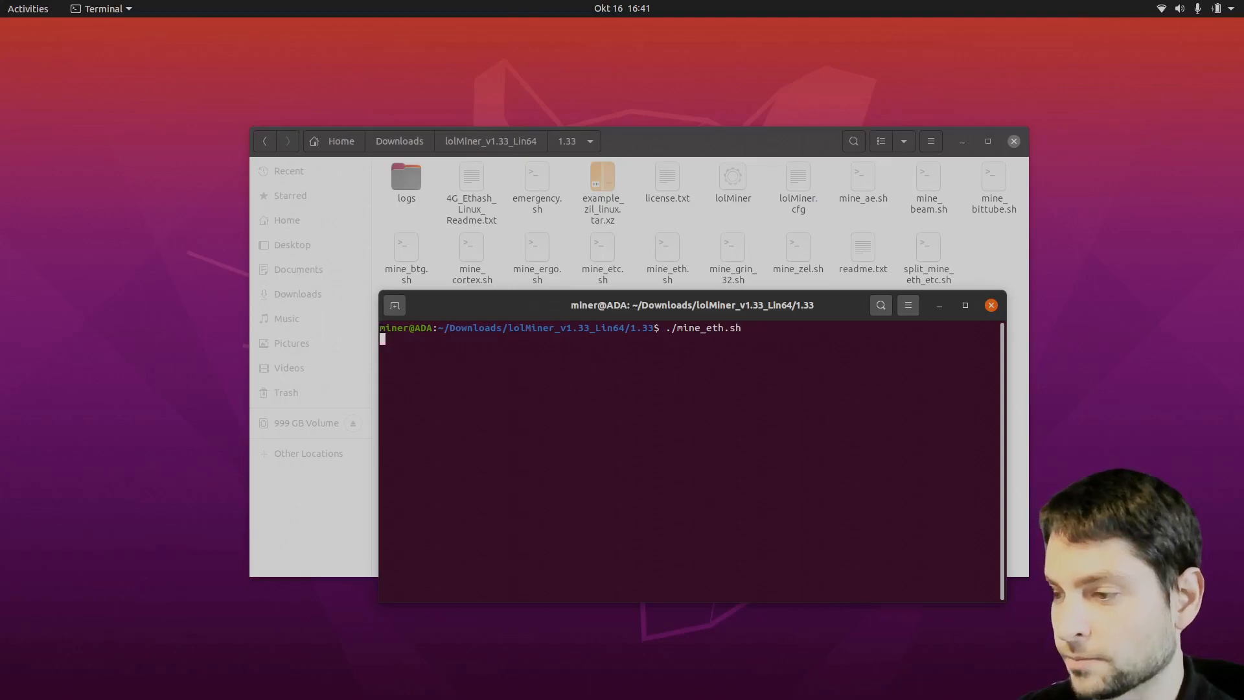
key("Return")
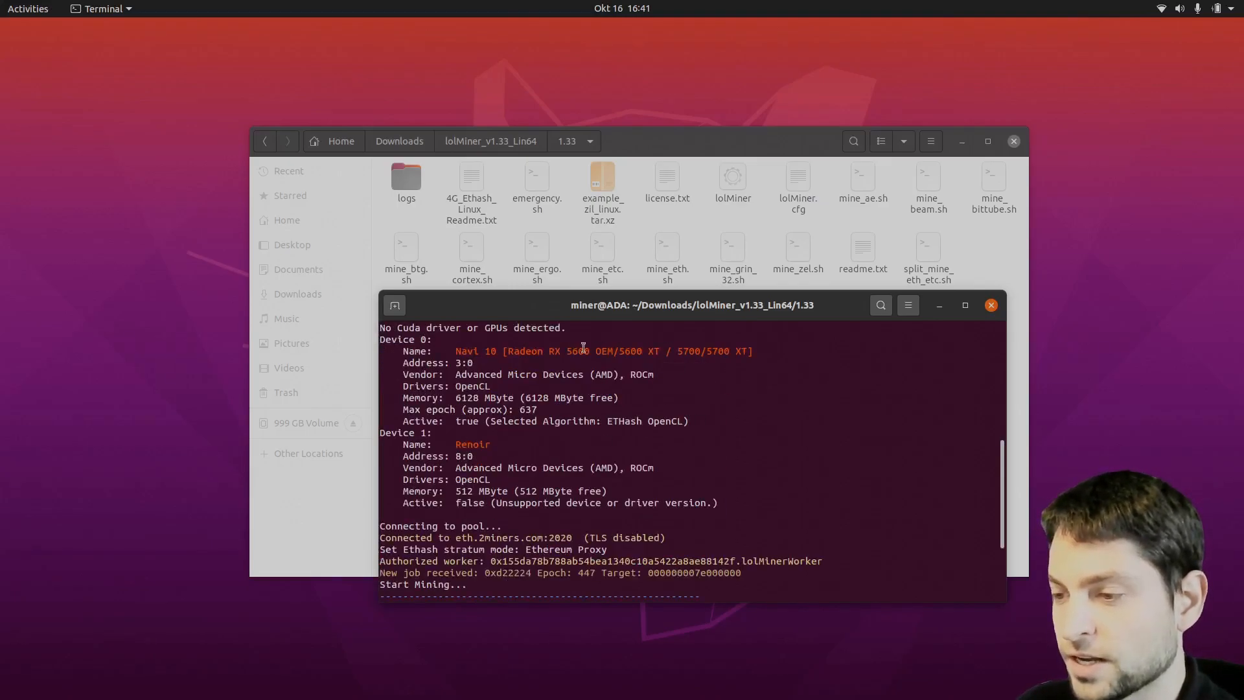
mouse_move(815, 394)
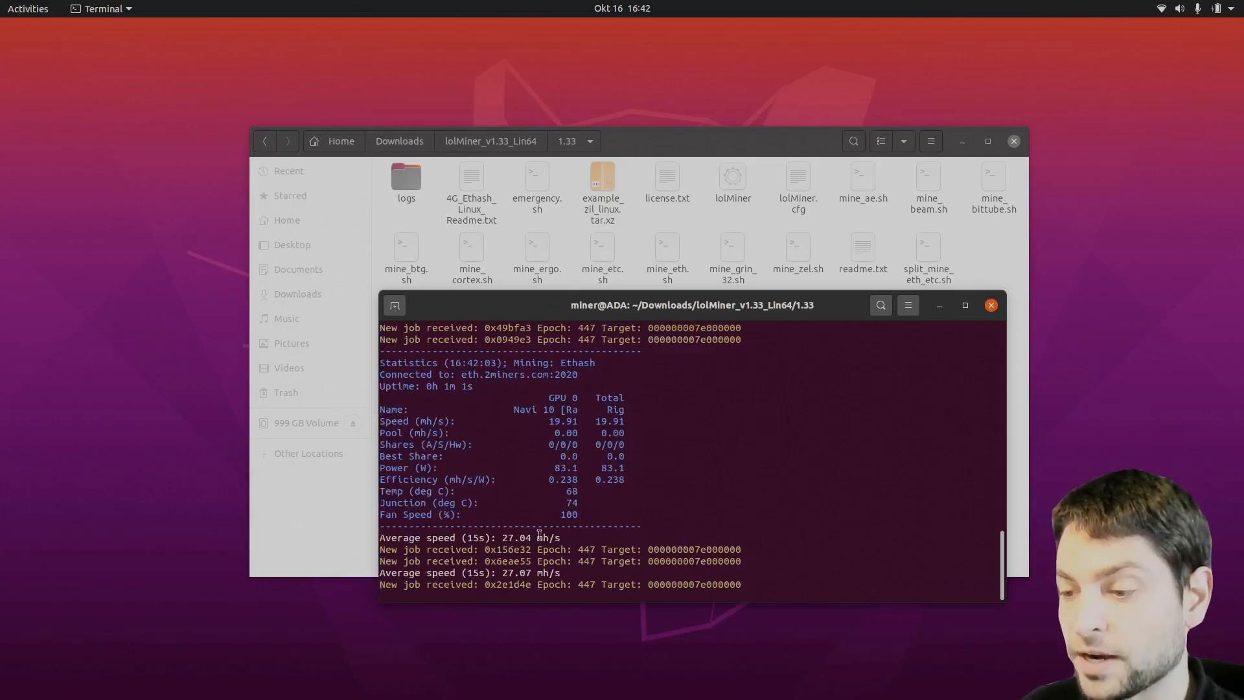
double_click(528, 537)
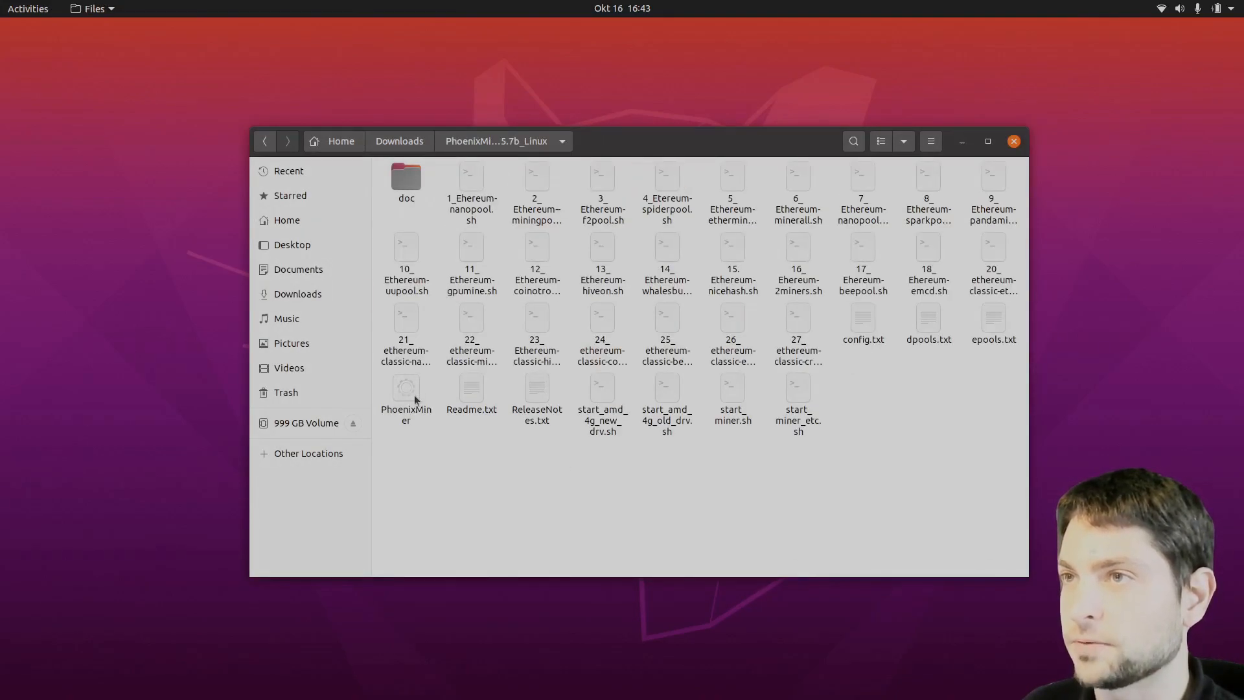
Allow the PhoenixMiner binary to execute as a program and bring up 16_Ehereum-2miners.sh for editing
right_click(406, 393)
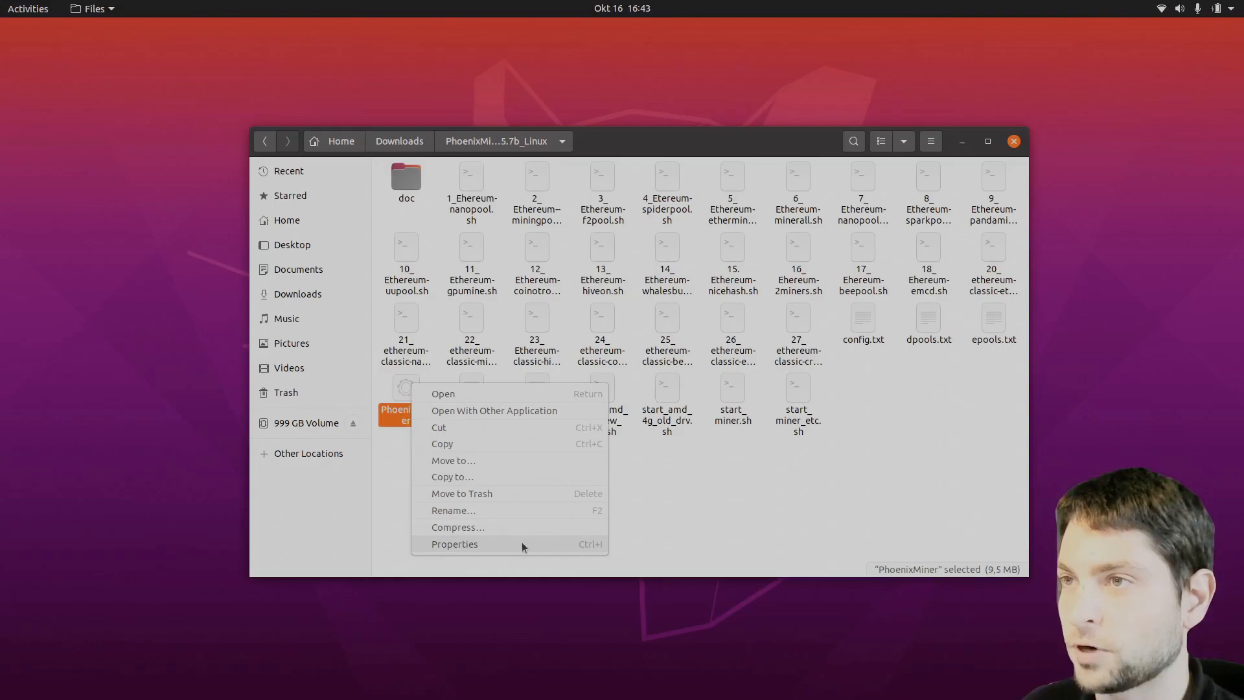
left_click(453, 543)
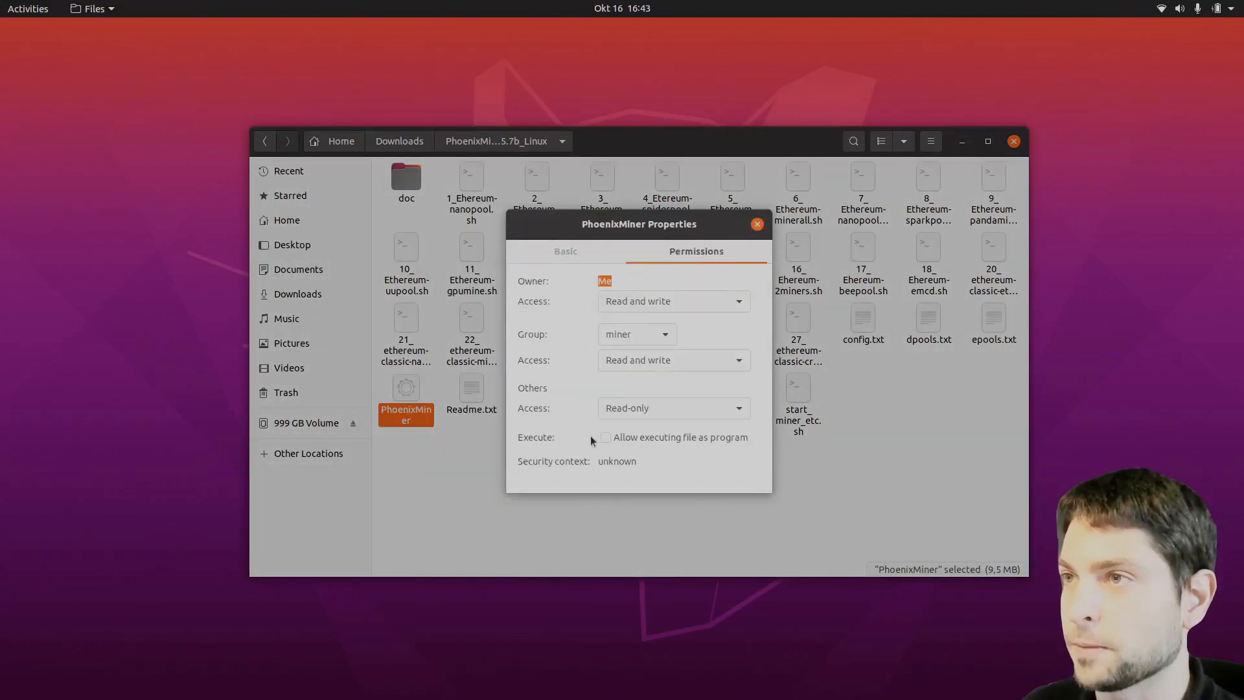
left_click(756, 224)
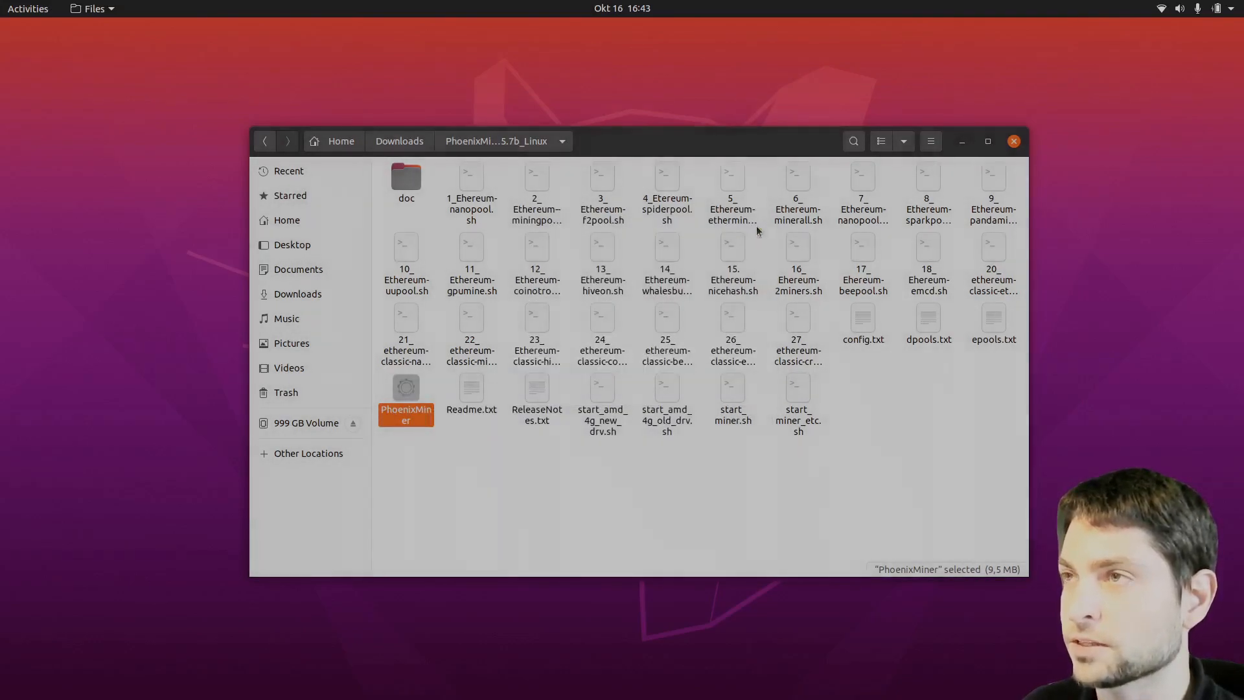
left_click(682, 493)
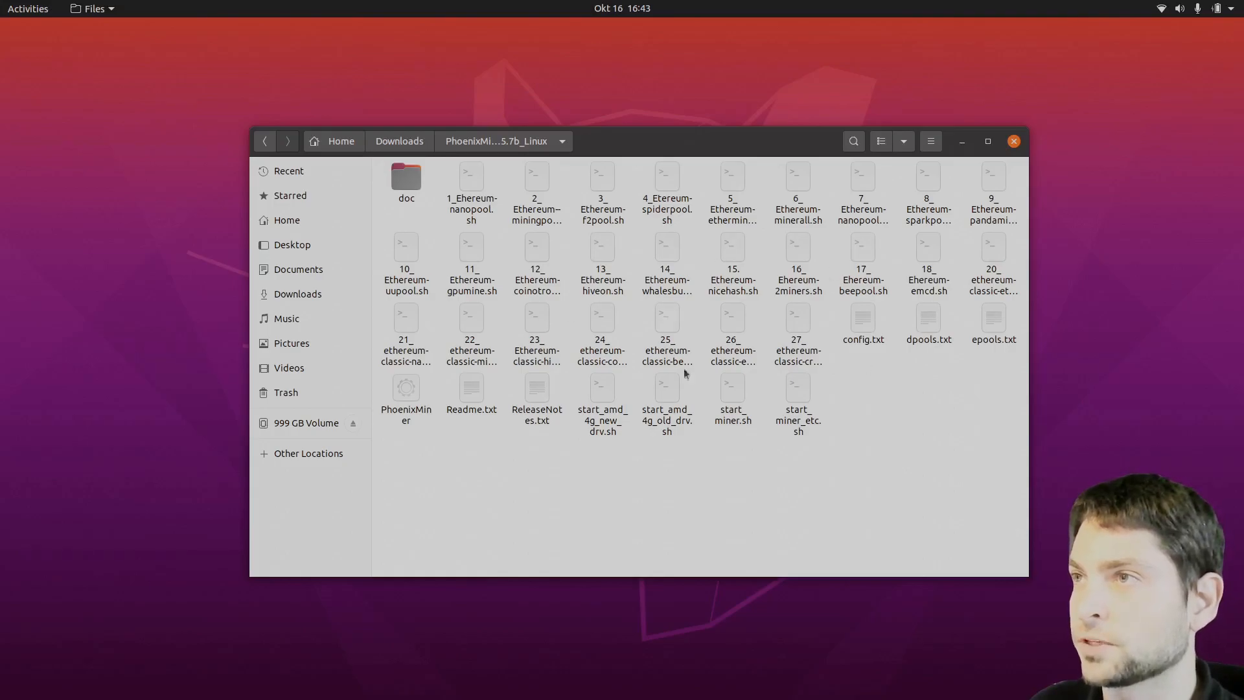
mouse_move(880, 426)
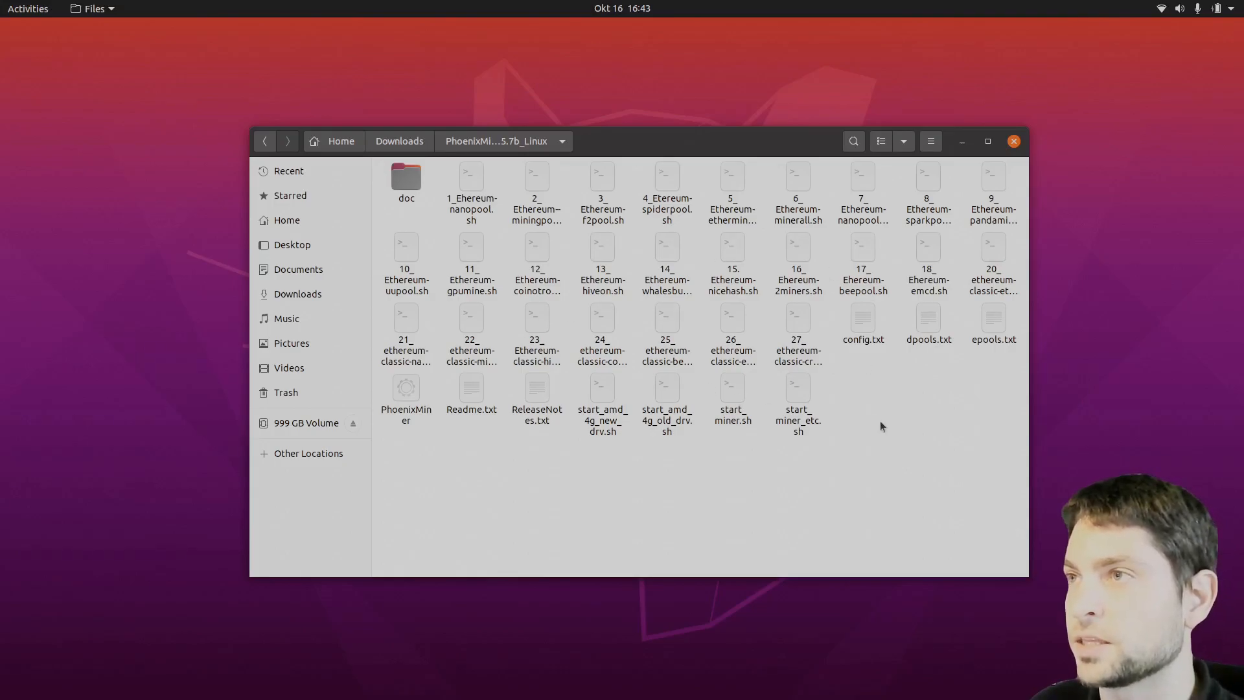
double_click(797, 261)
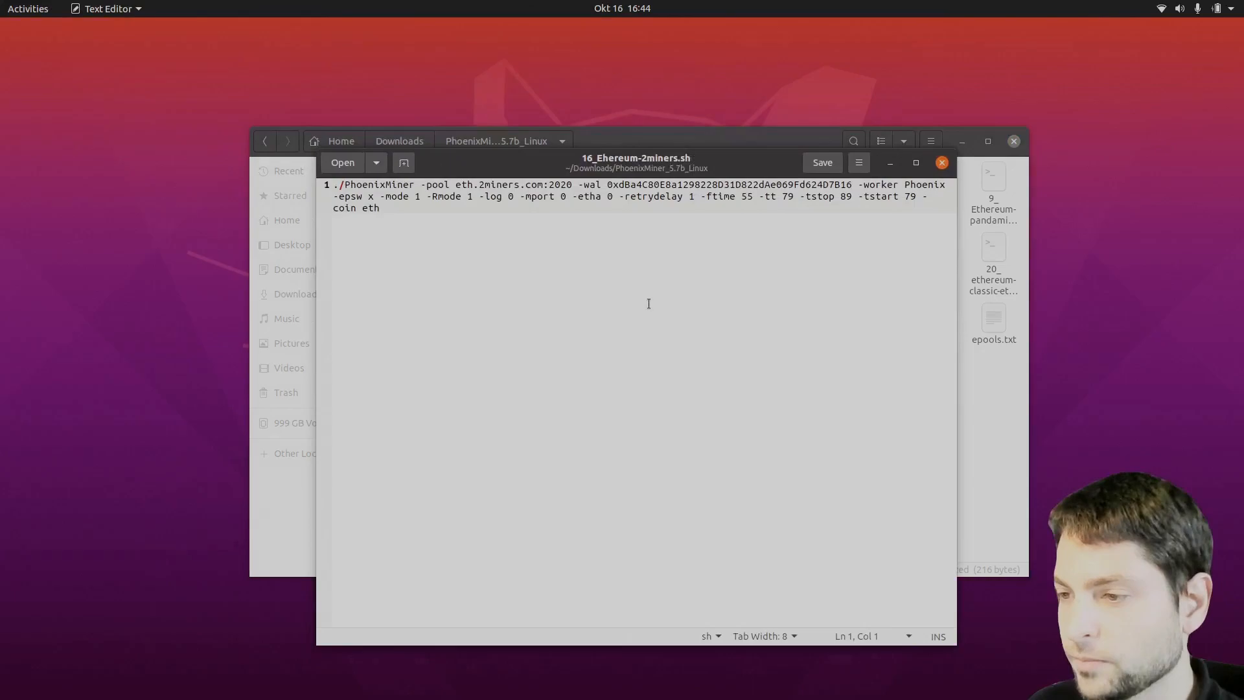
Select the wallet address after -wal in 16_Ehereum-2miners.sh so it can be replaced with your own
left_click(480, 184)
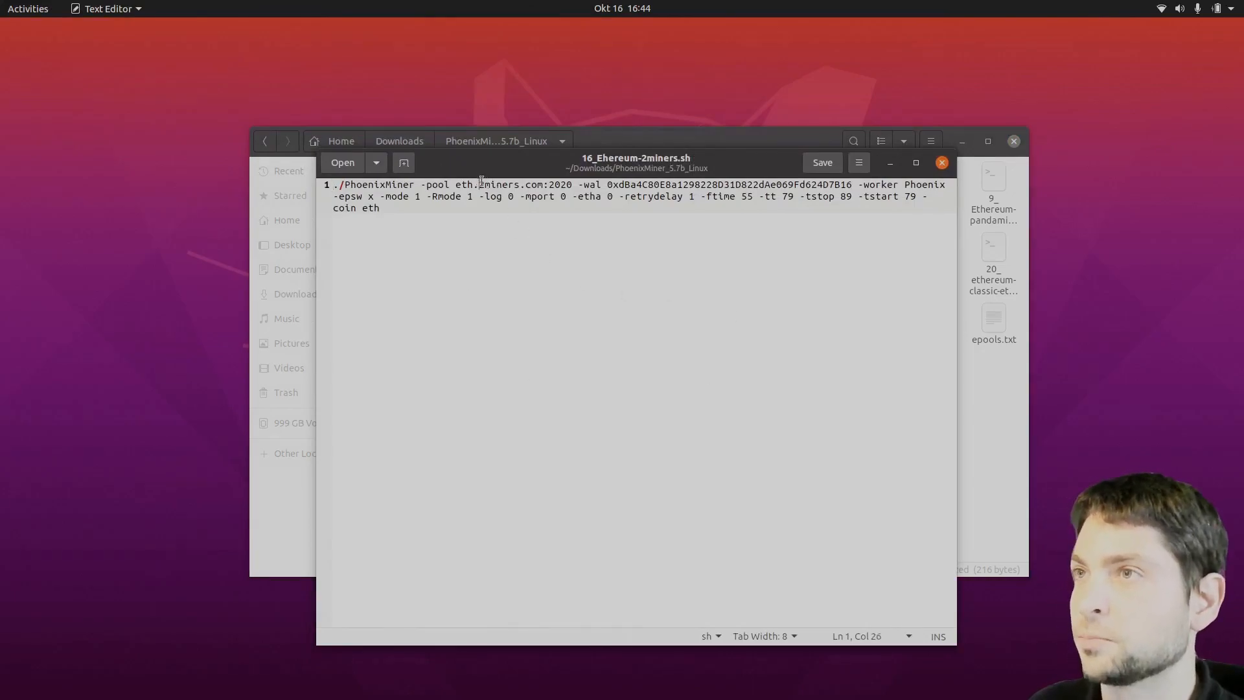
double_click(498, 184)
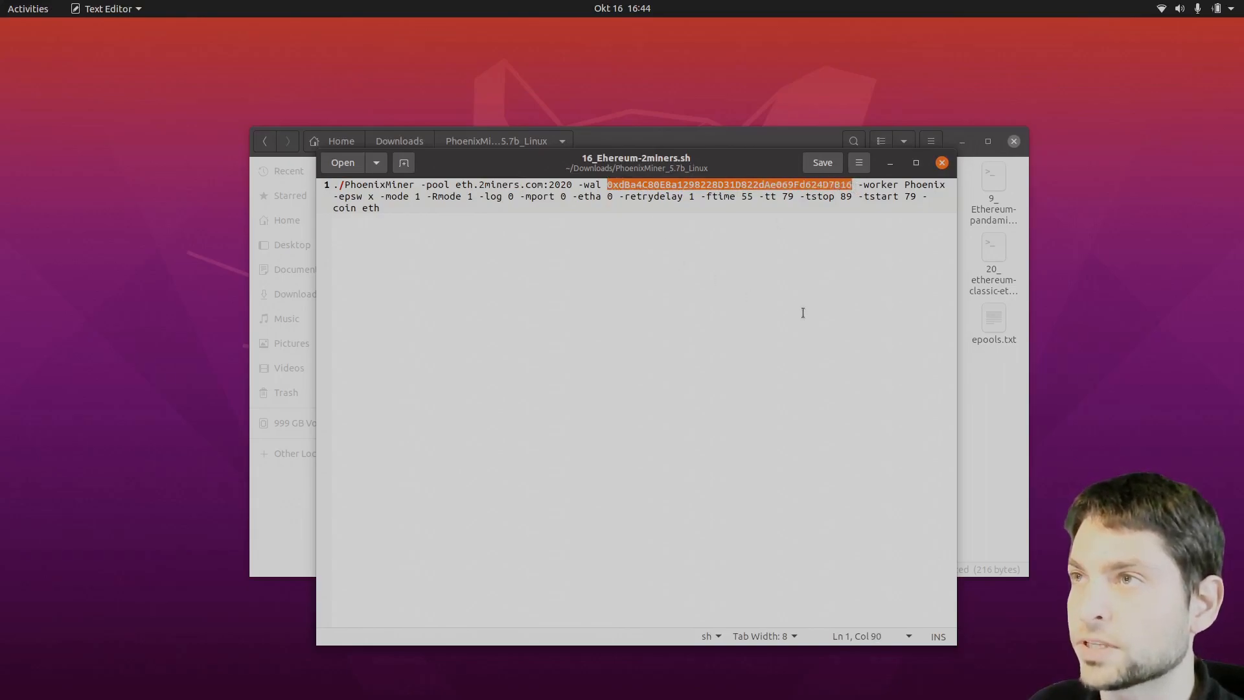
mouse_move(643, 287)
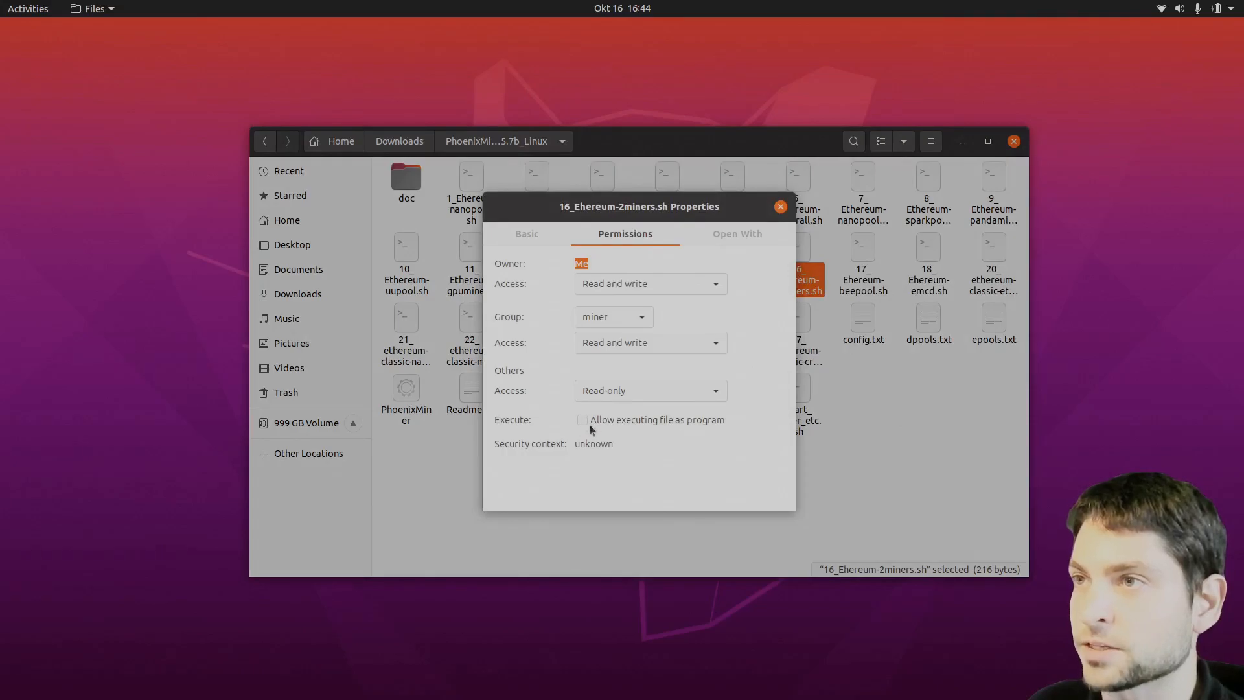
Allow 16_Ehereum-2miners.sh to run as a program and launch a terminal in the PhoenixMiner folder
left_click(779, 206)
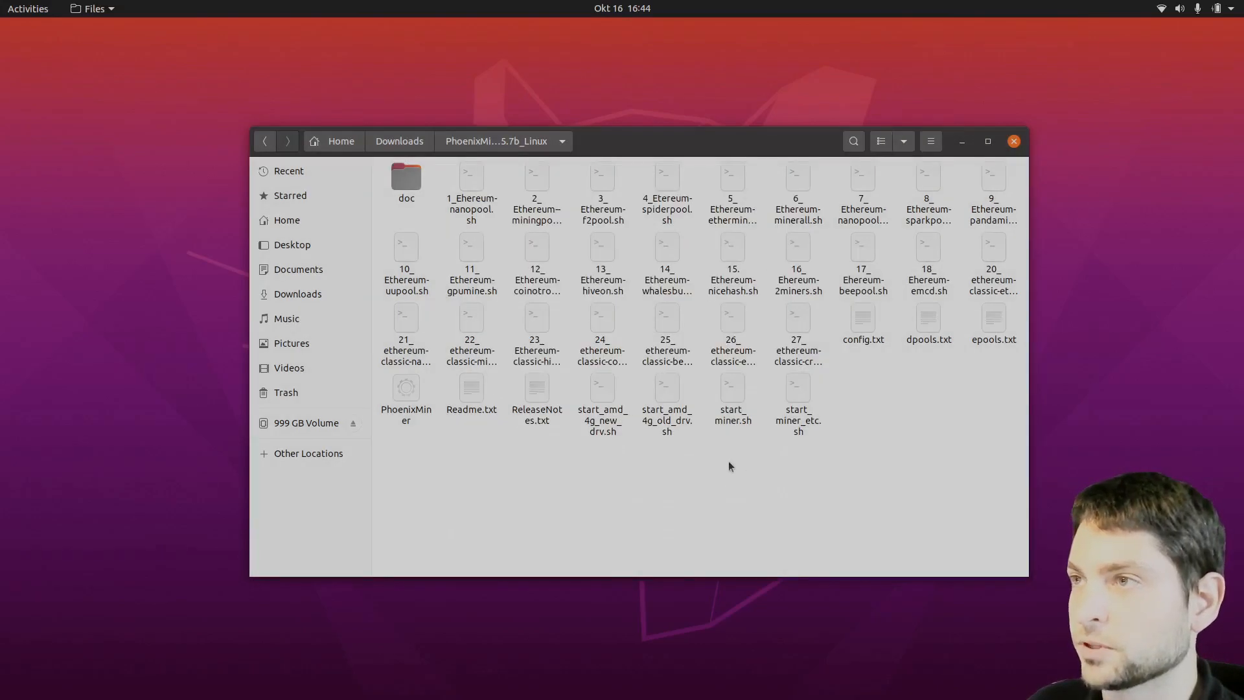
right_click(728, 466)
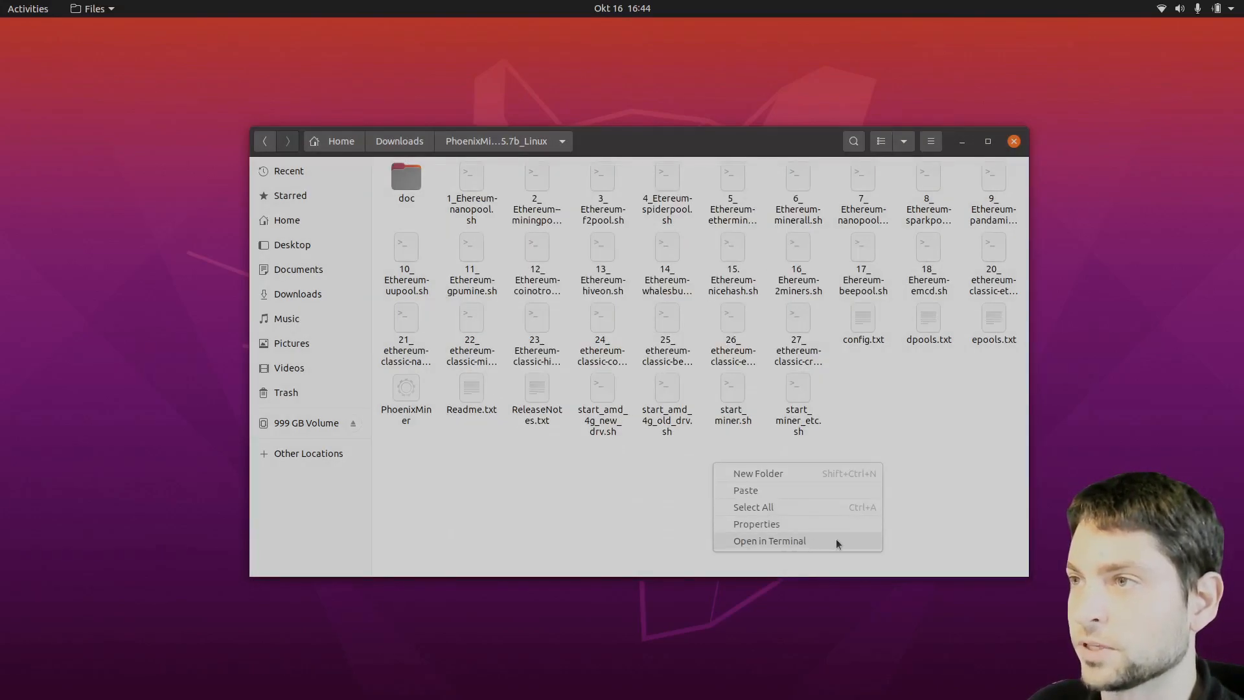
left_click(768, 540)
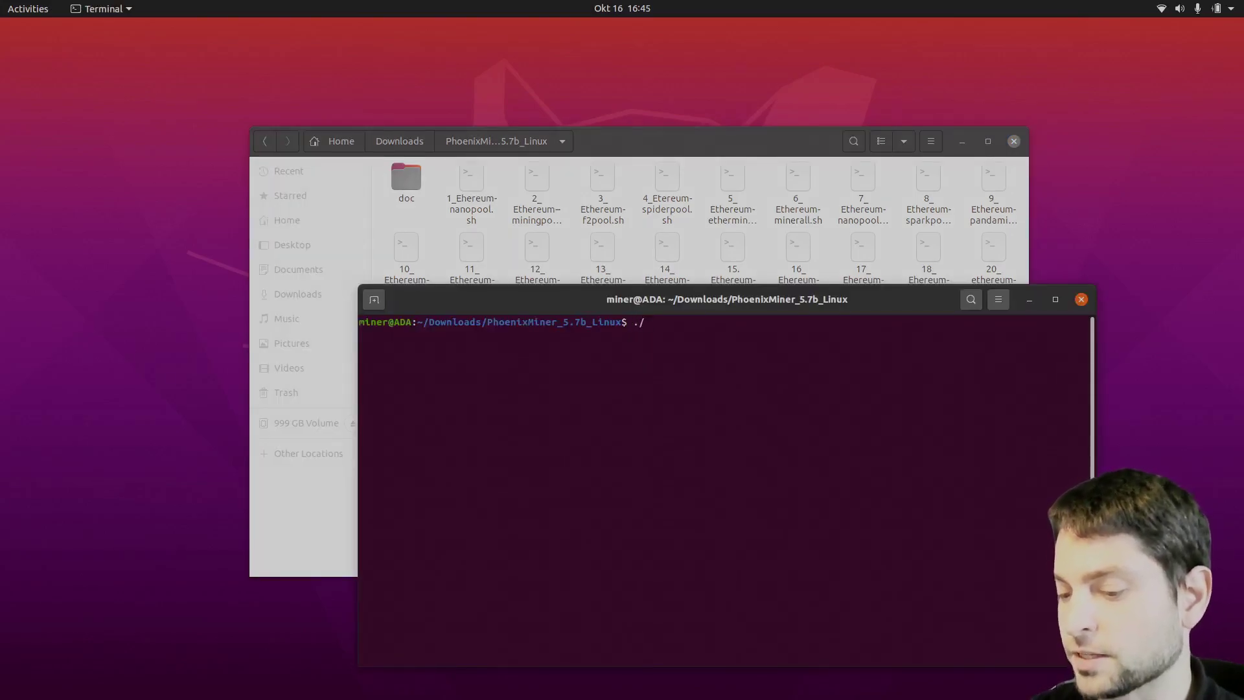
Run ./16_Ehereum-2miners.sh so PhoenixMiner mines ETH on eth.2miners.com at about 28 MH/s
type("16_")
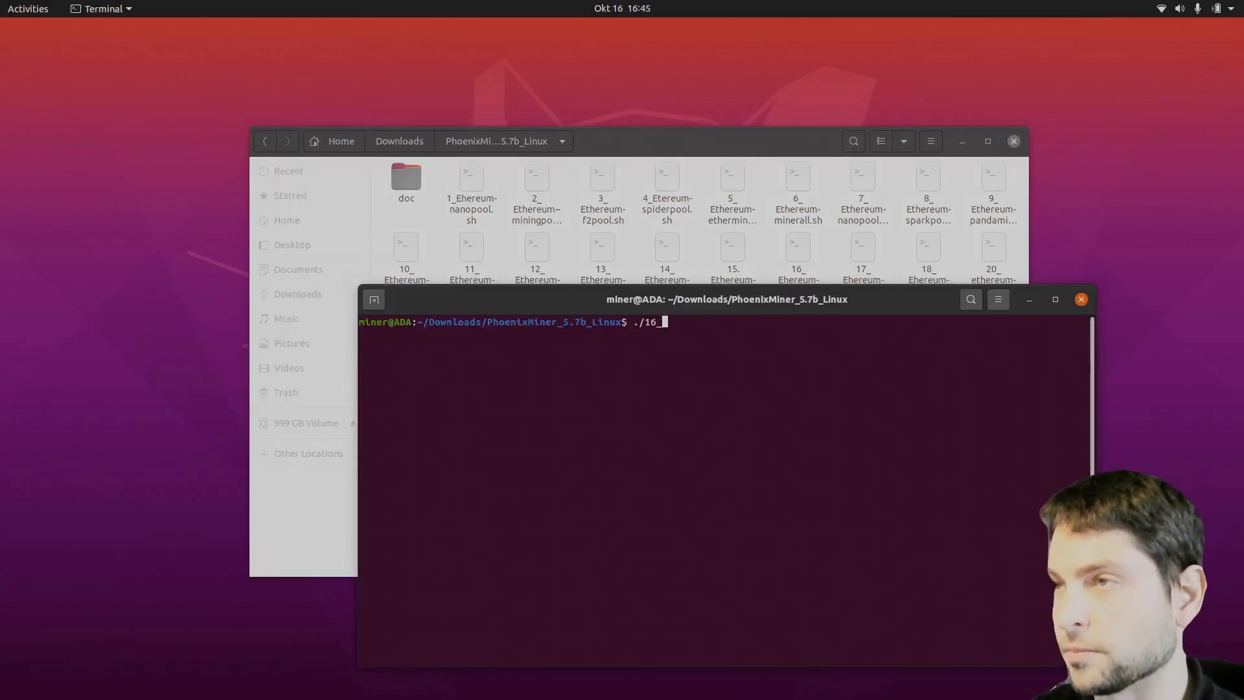
key("Return")
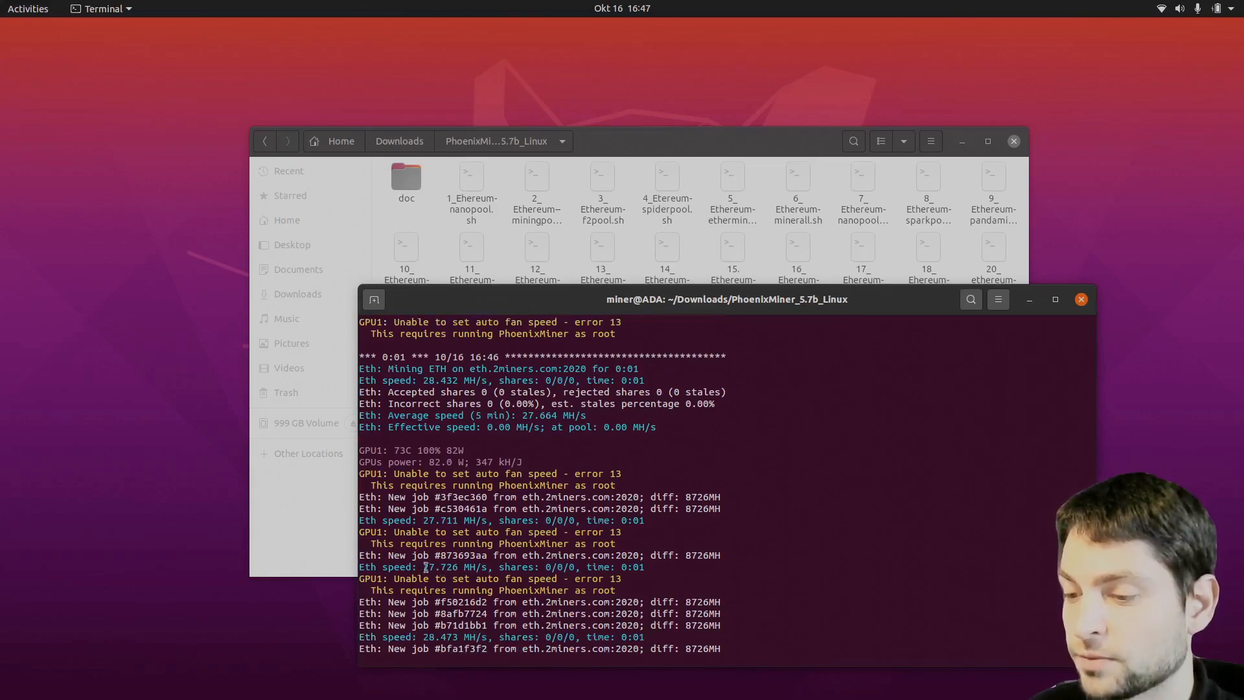
scroll("down", 3)
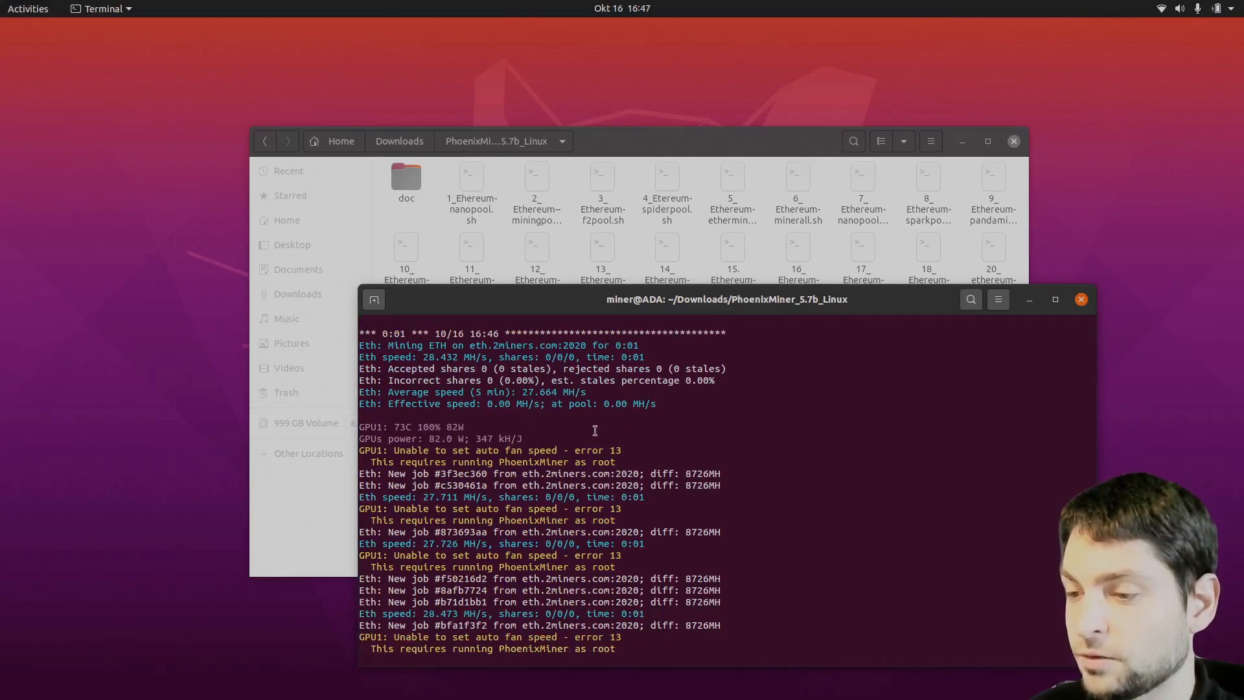
scroll("down", 3)
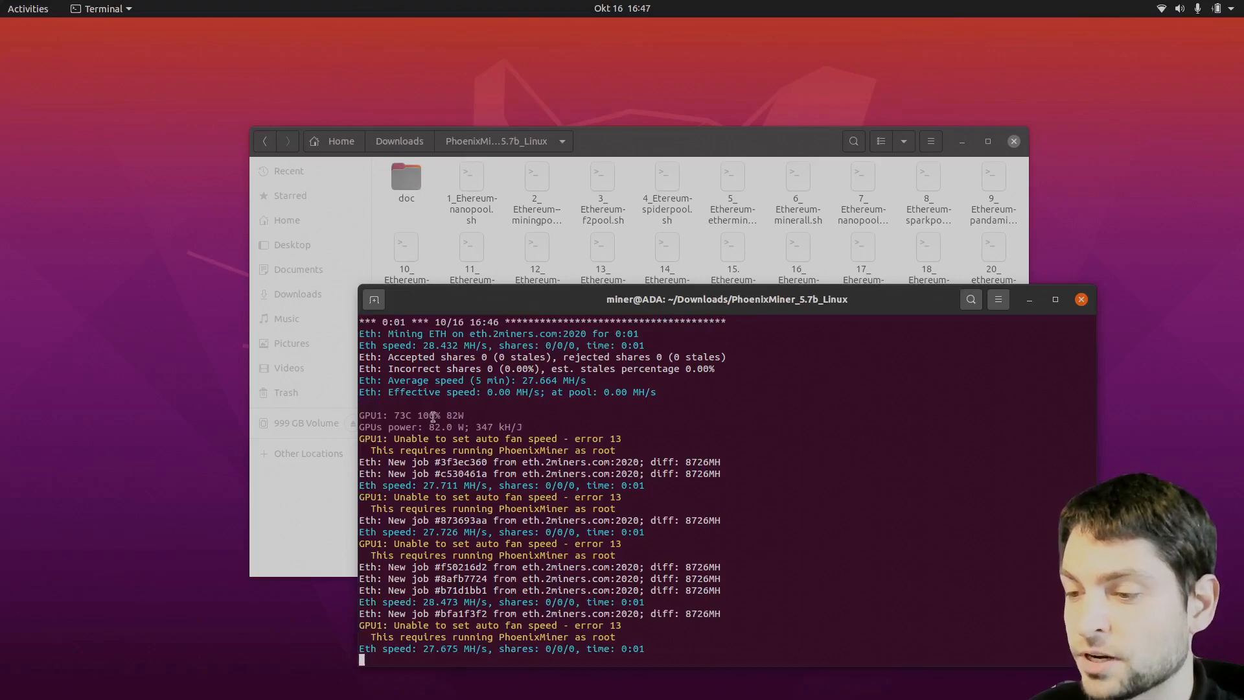